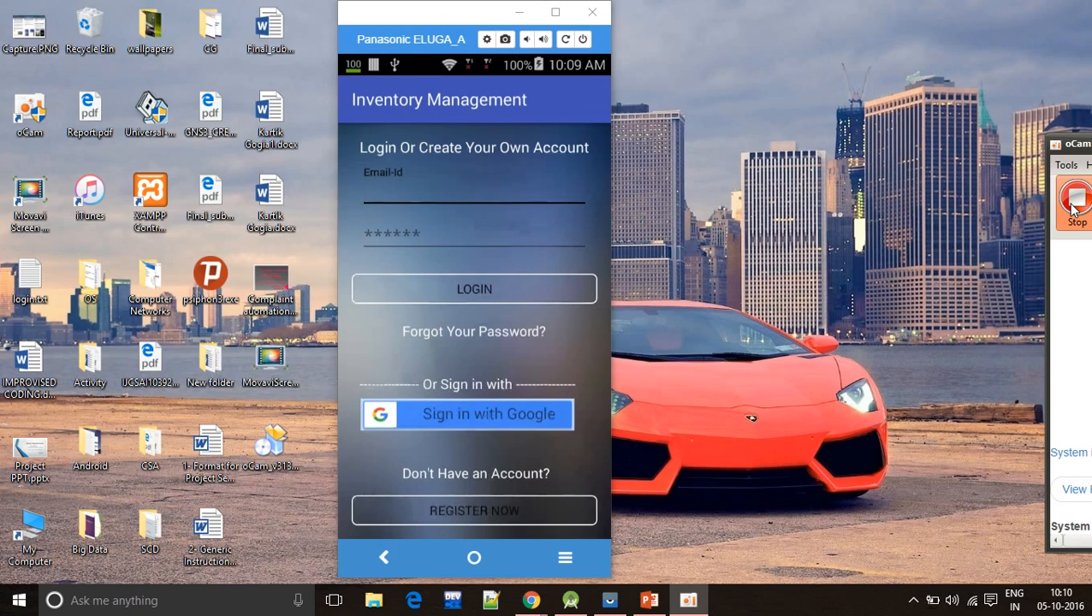
- Enter the seema Gmail address and the corrected password on the login screen
click(474, 197)
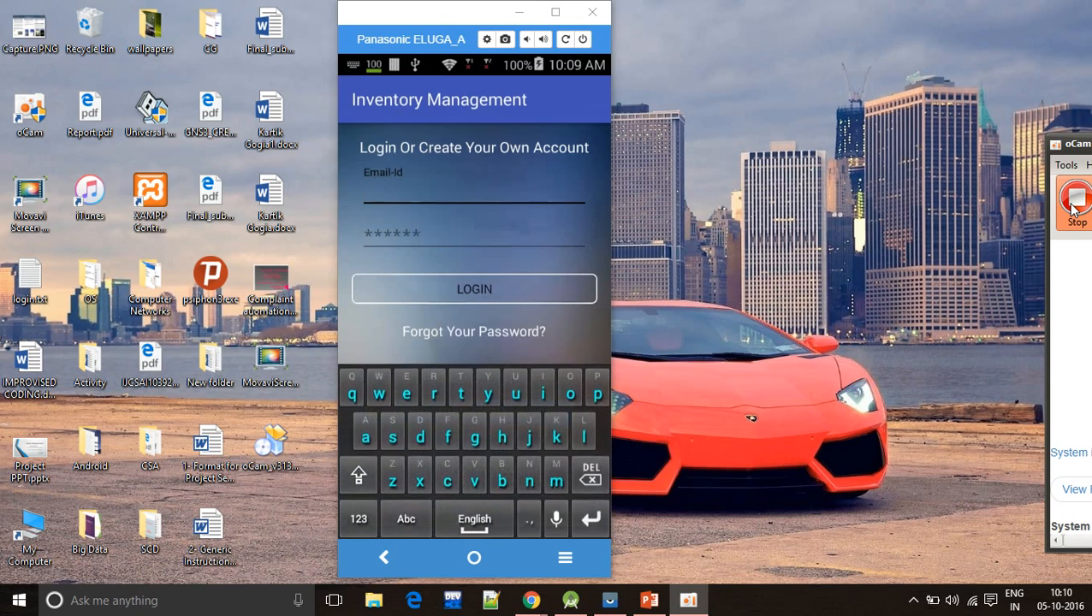
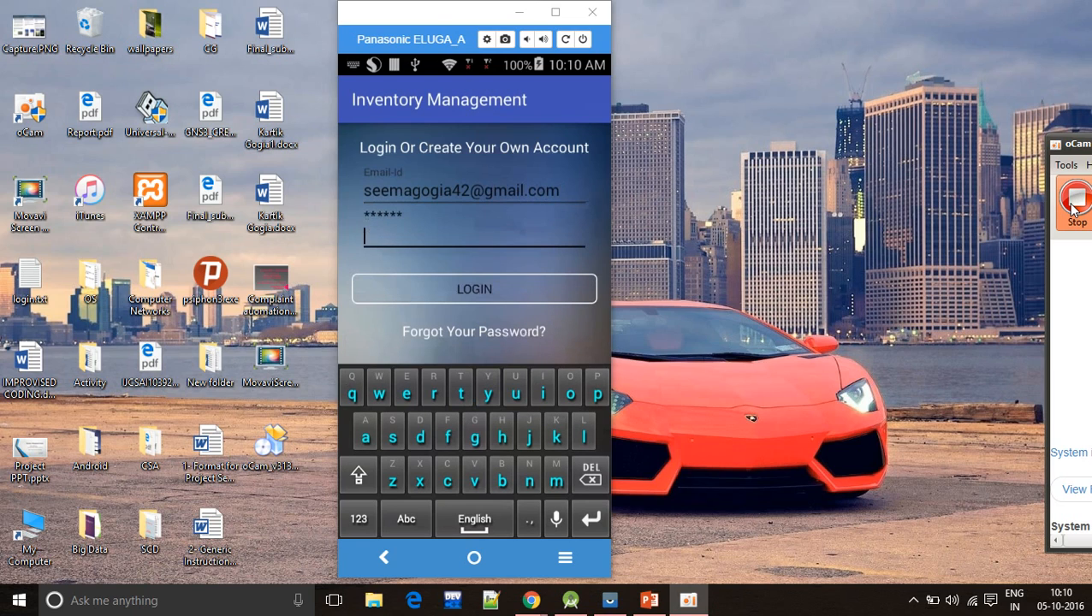
text(h)
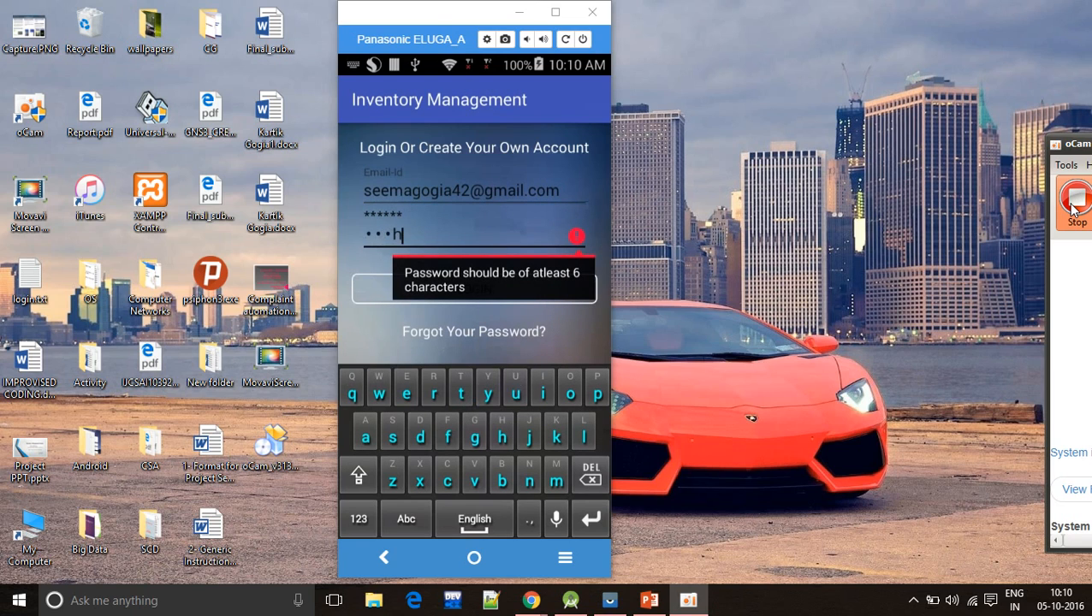
click(365, 432)
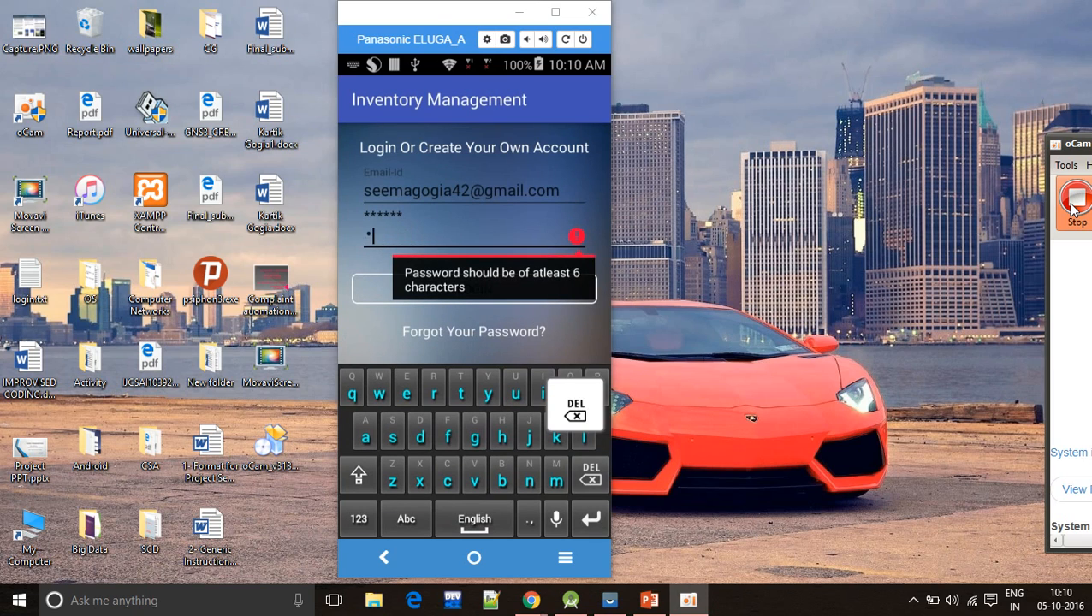
text(h)
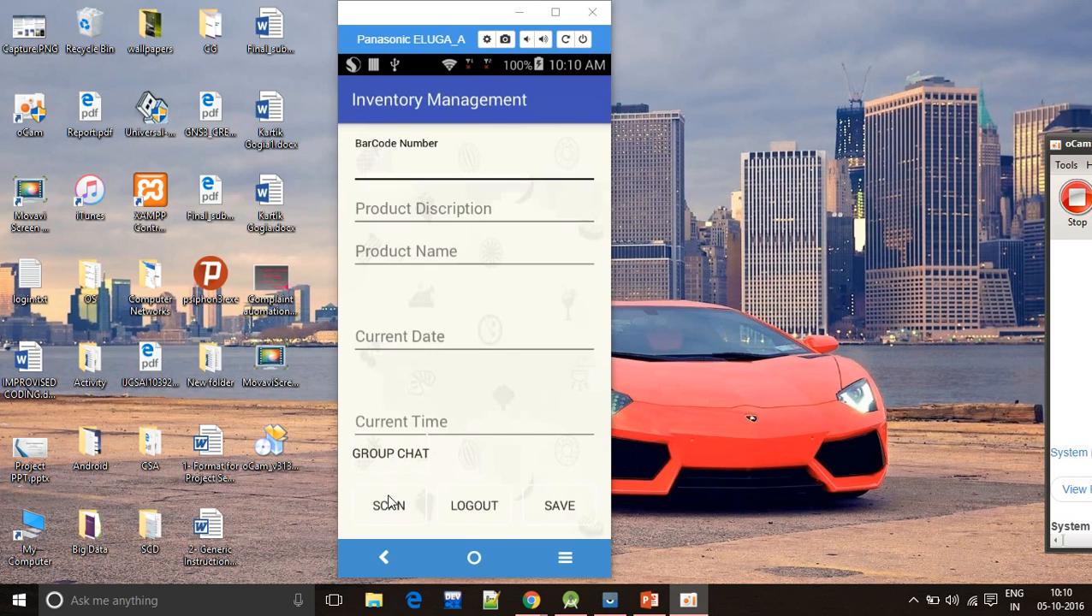
mouse_move(554, 517)
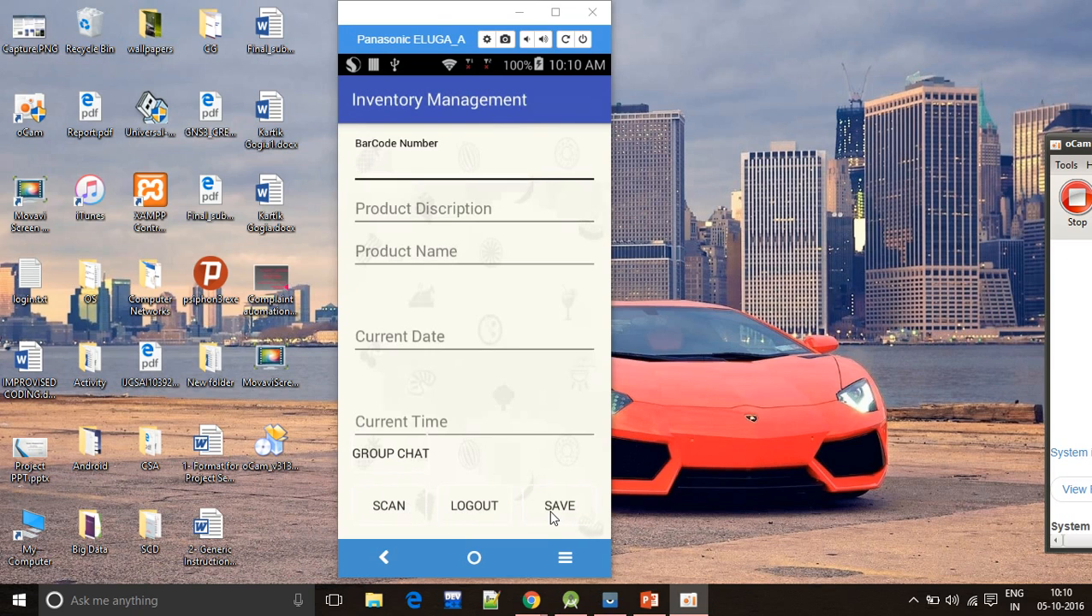
mouse_move(392, 507)
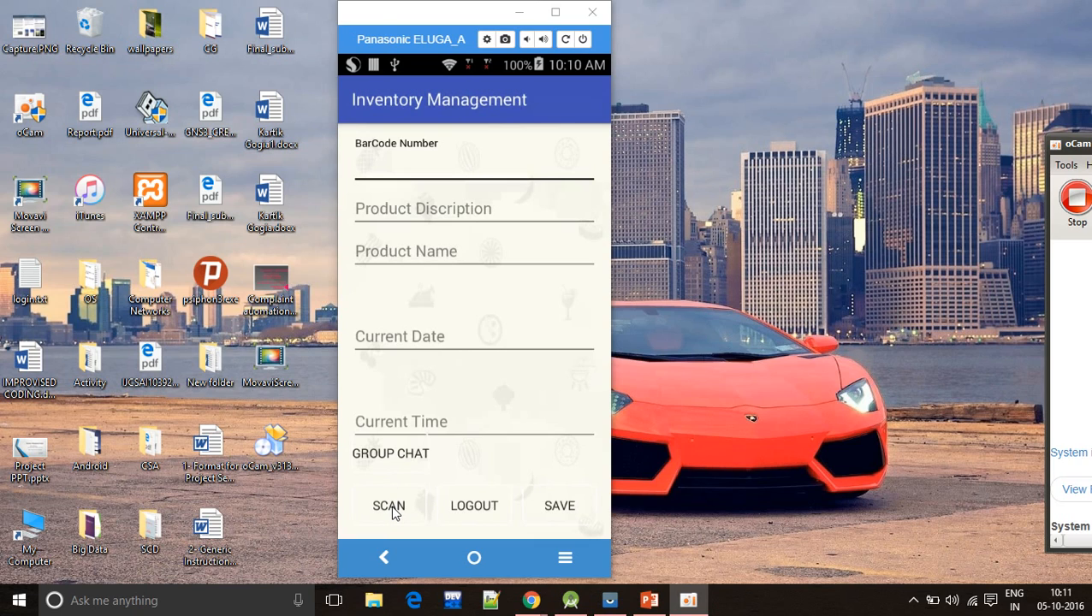
click(389, 506)
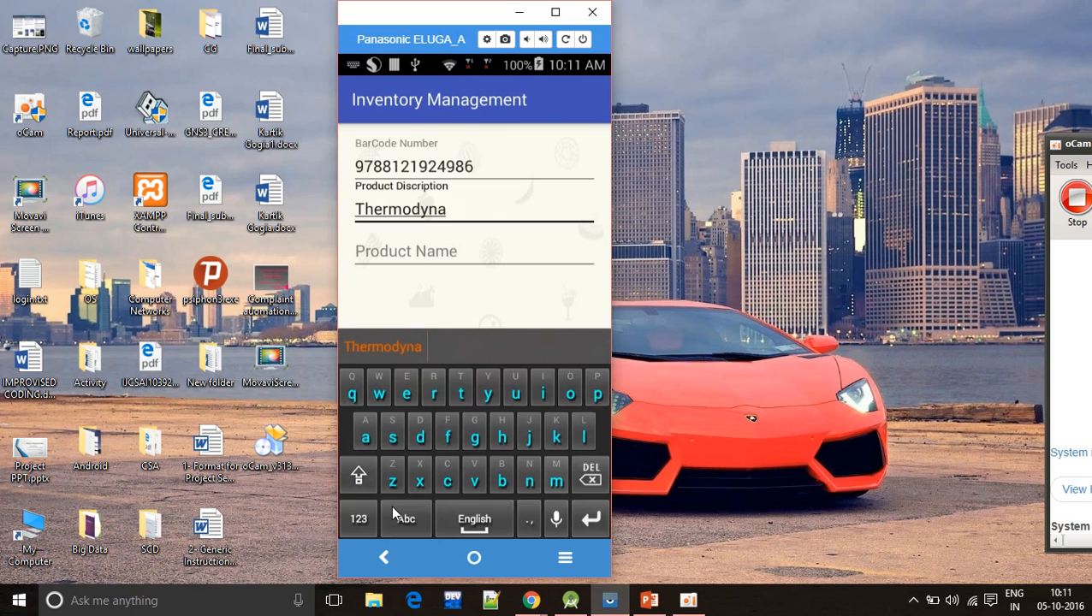
- Complete description 'Thermodynamic', name 'Book', date 5-10-2016, and save the record
text(mic)
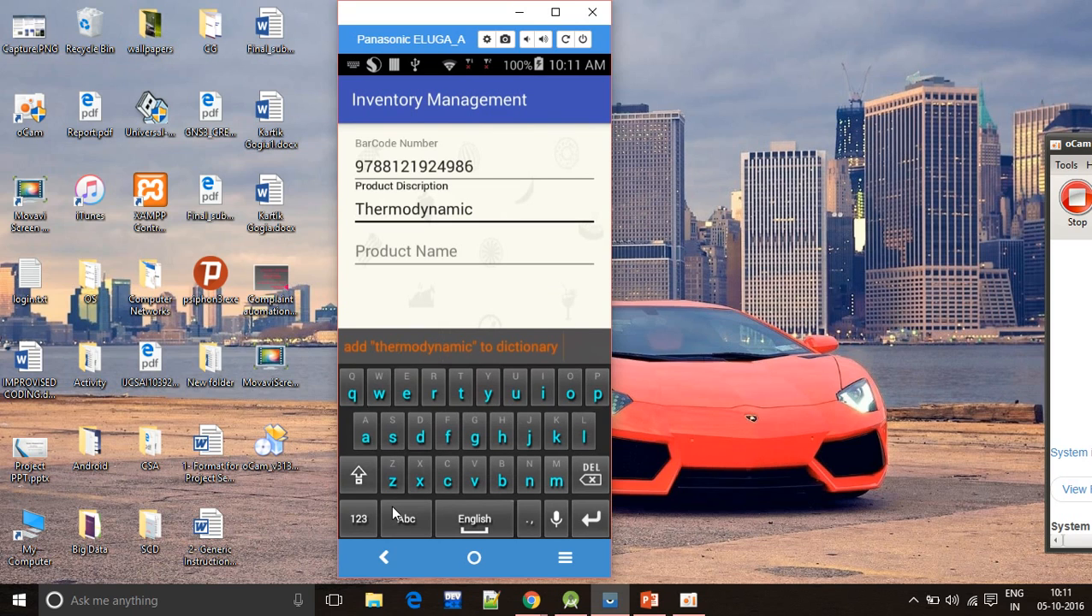
click(502, 477)
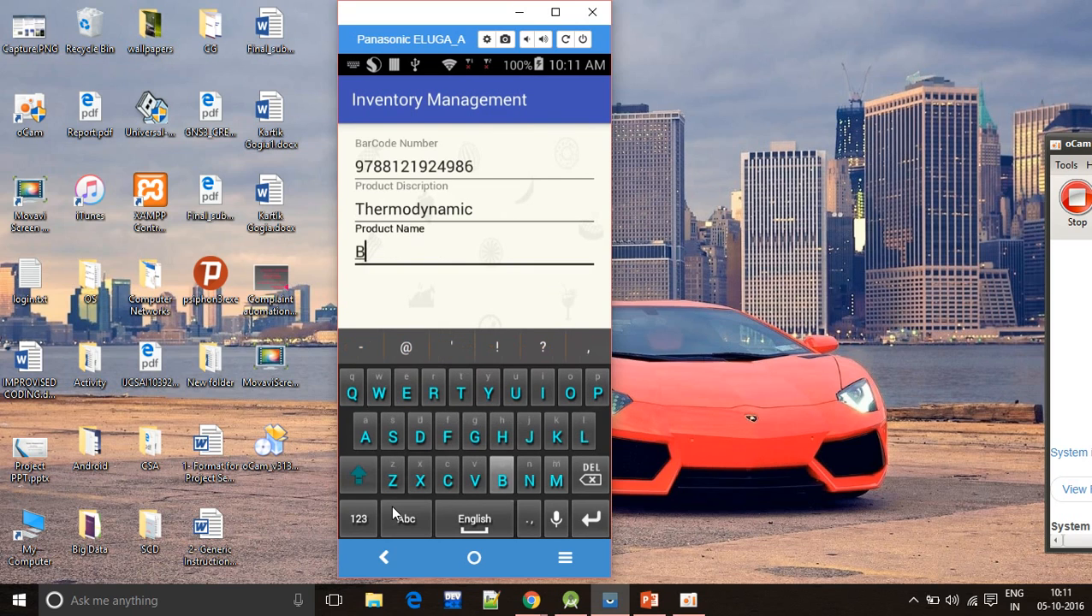
text(ook)
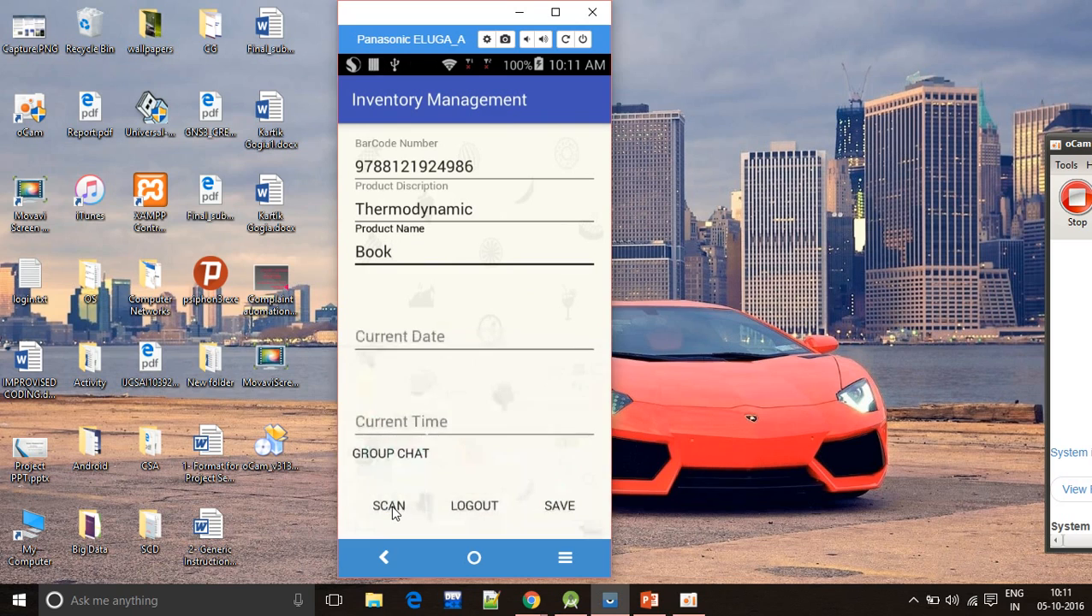
click(474, 335)
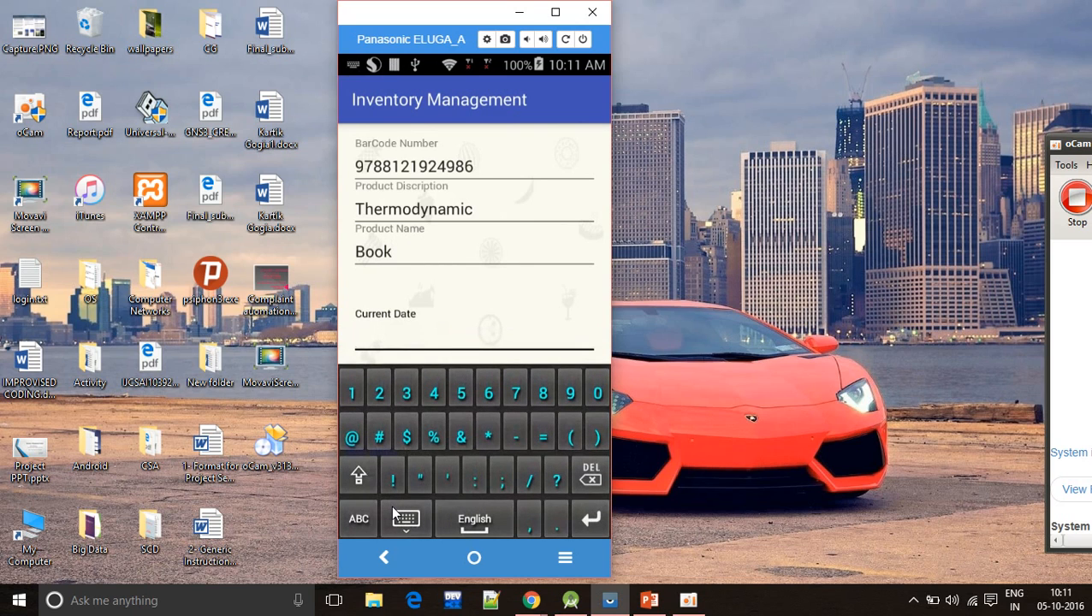
text(5-10)
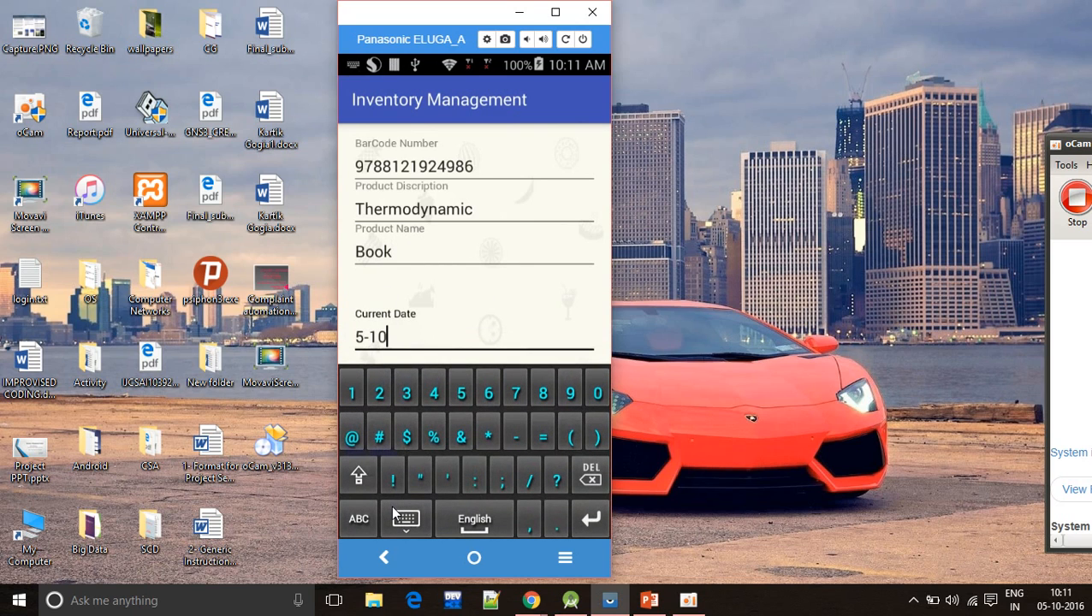
text(-2016)
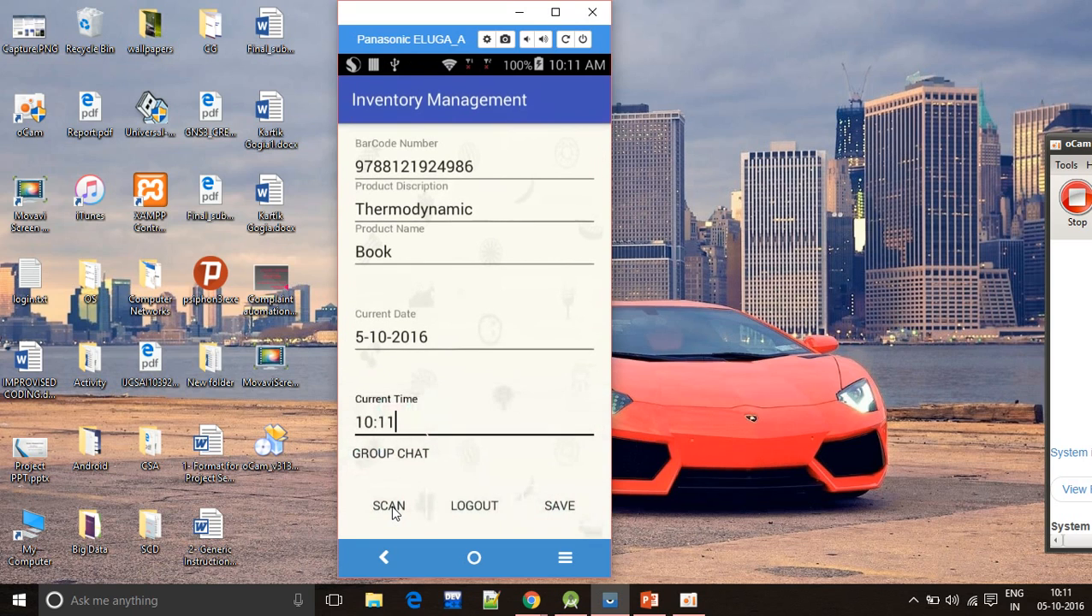
click(559, 505)
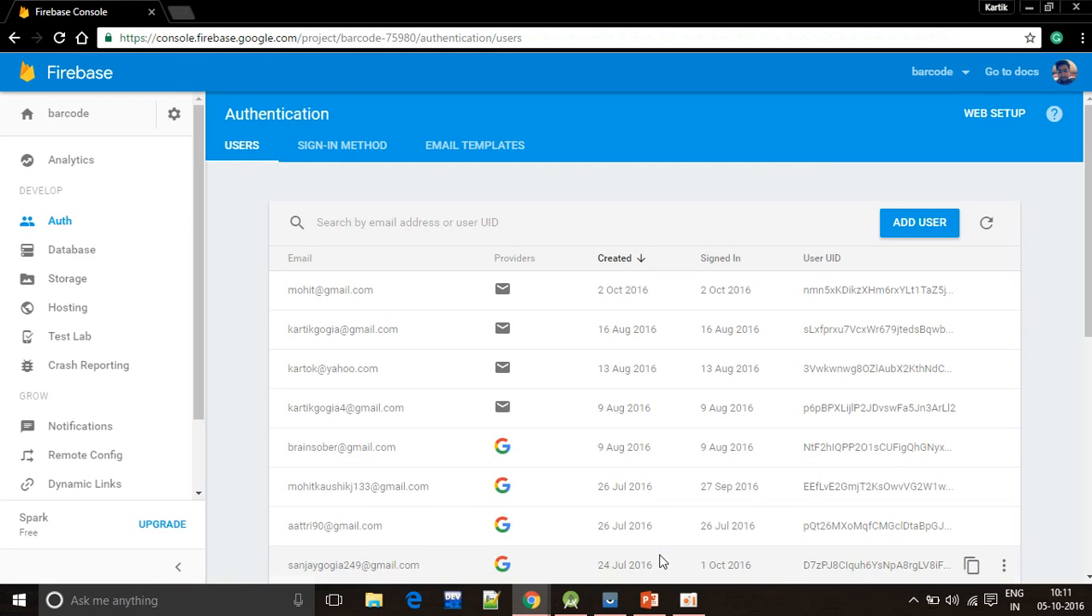
click(72, 249)
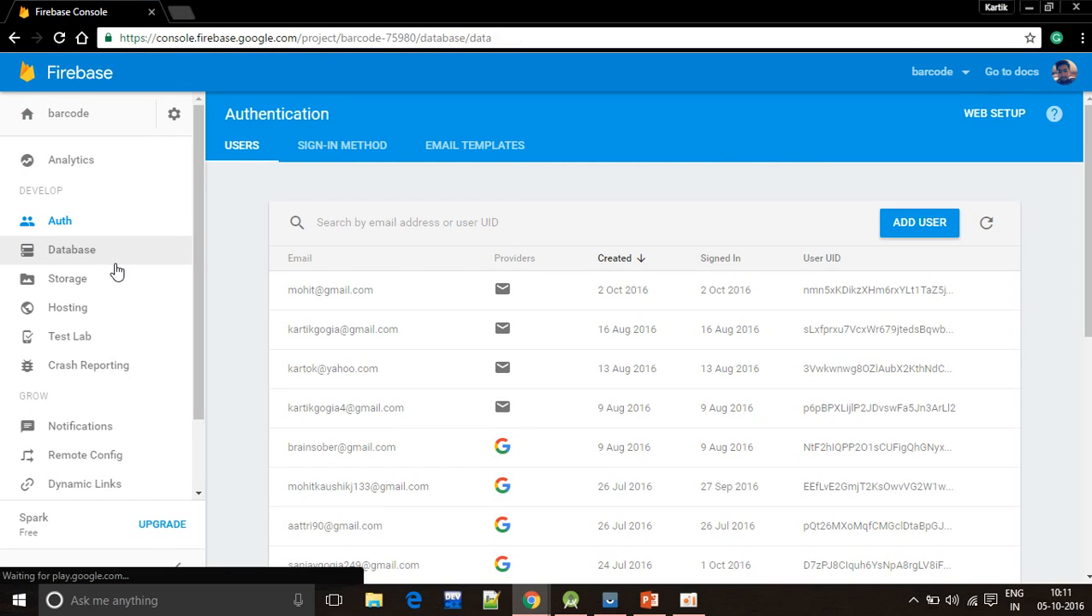
click(72, 249)
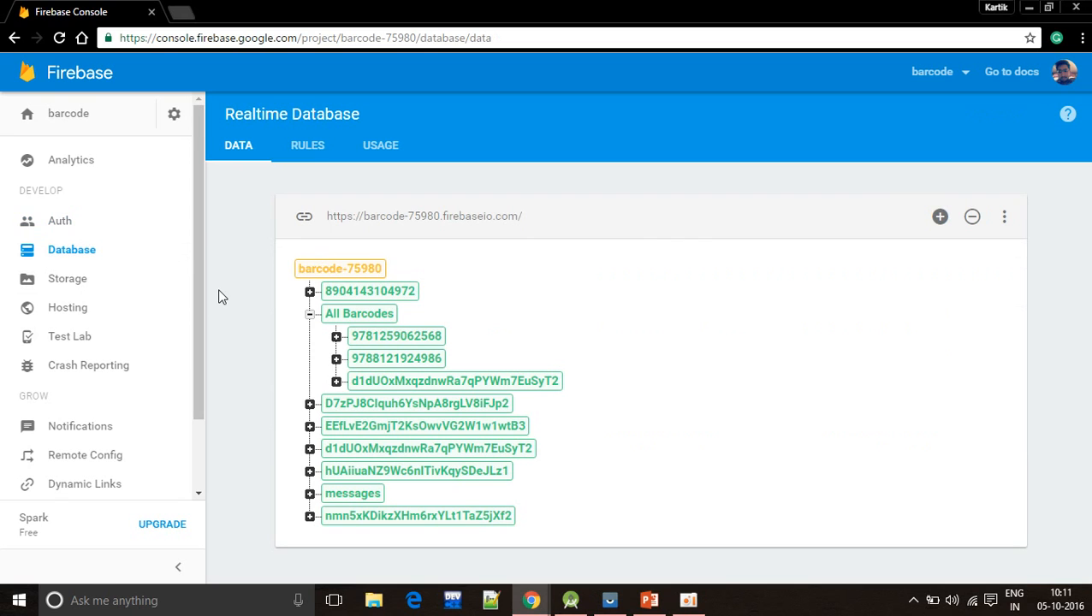
click(310, 313)
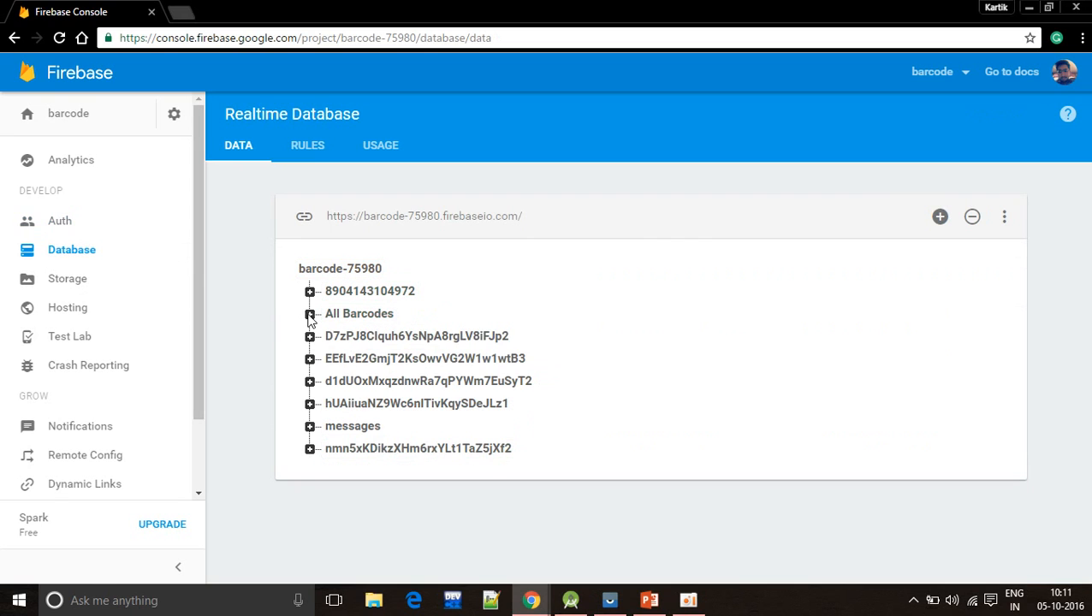
click(310, 313)
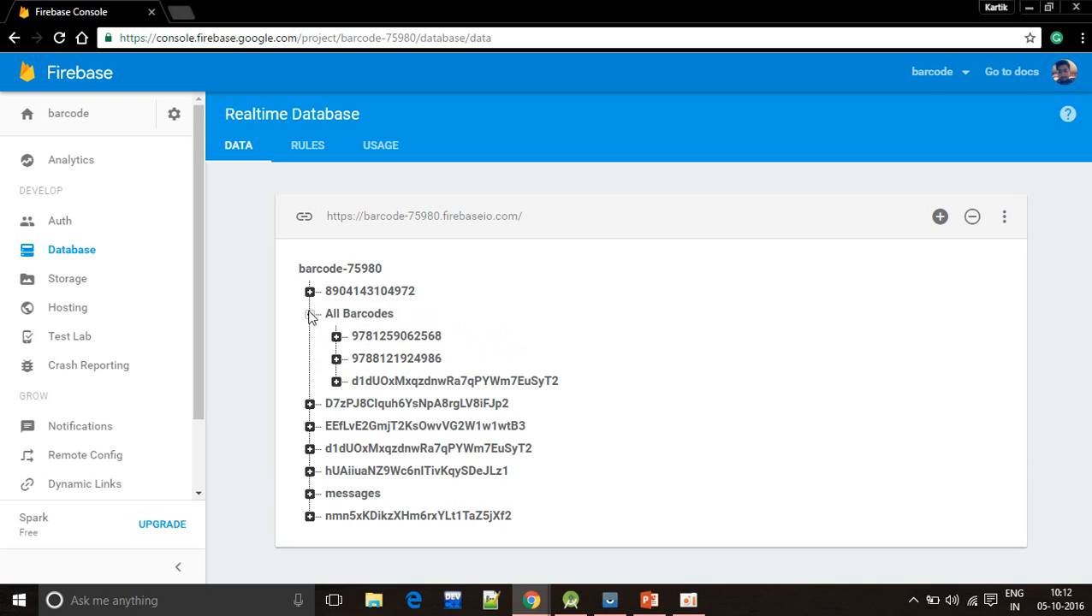
click(336, 358)
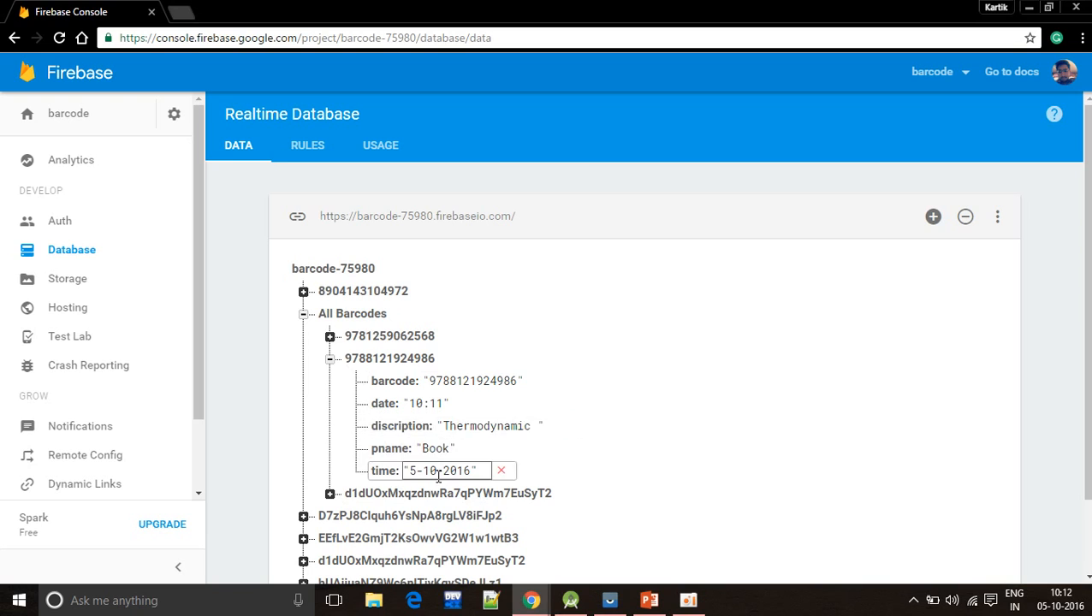
click(400, 426)
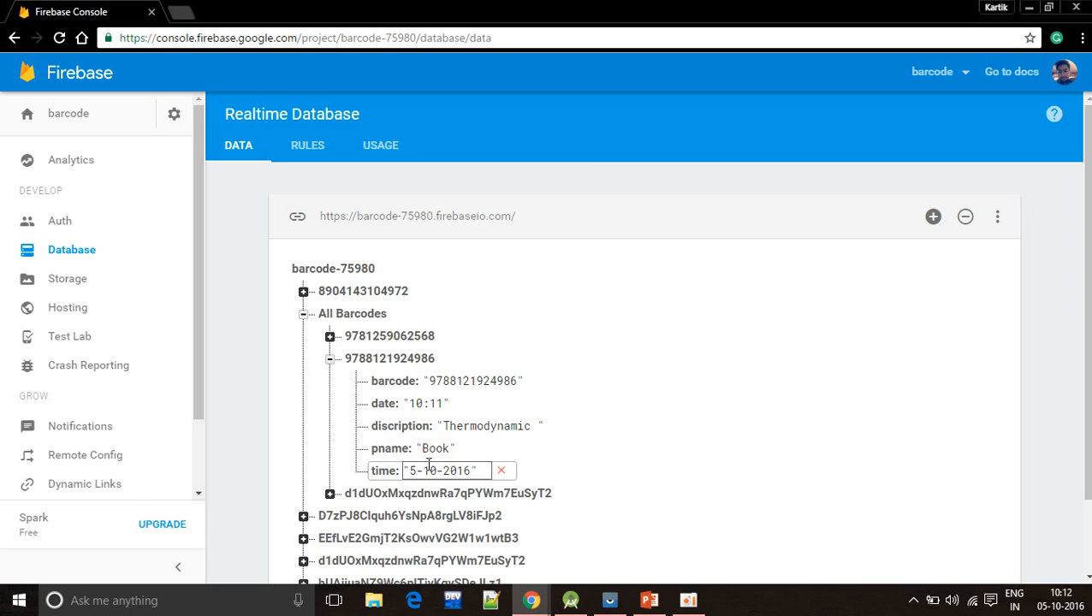
click(389, 358)
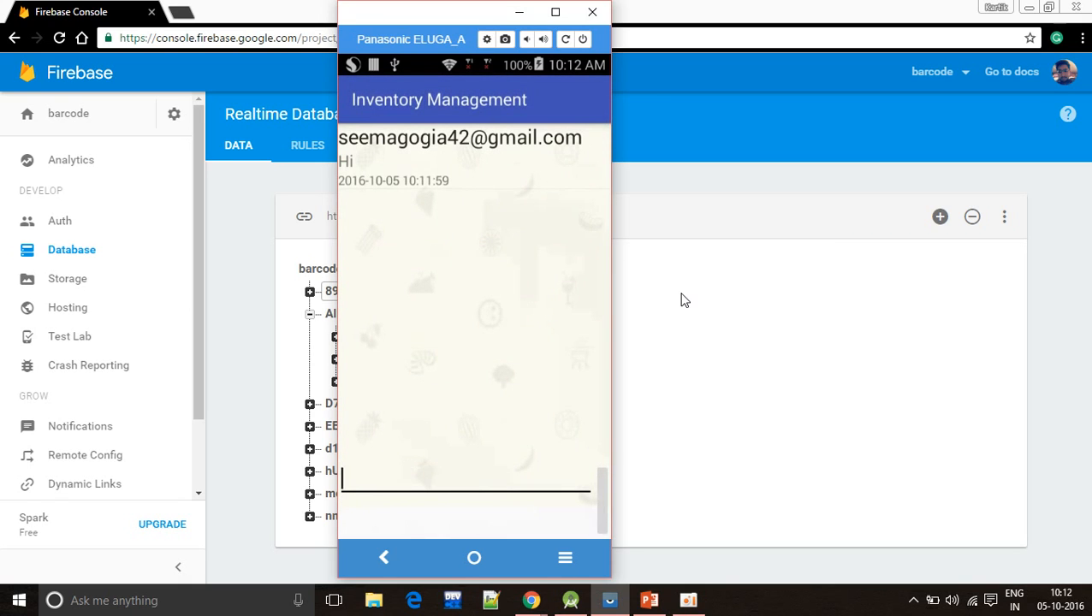
- Type 'He' into the Group Chat message box
click(466, 480)
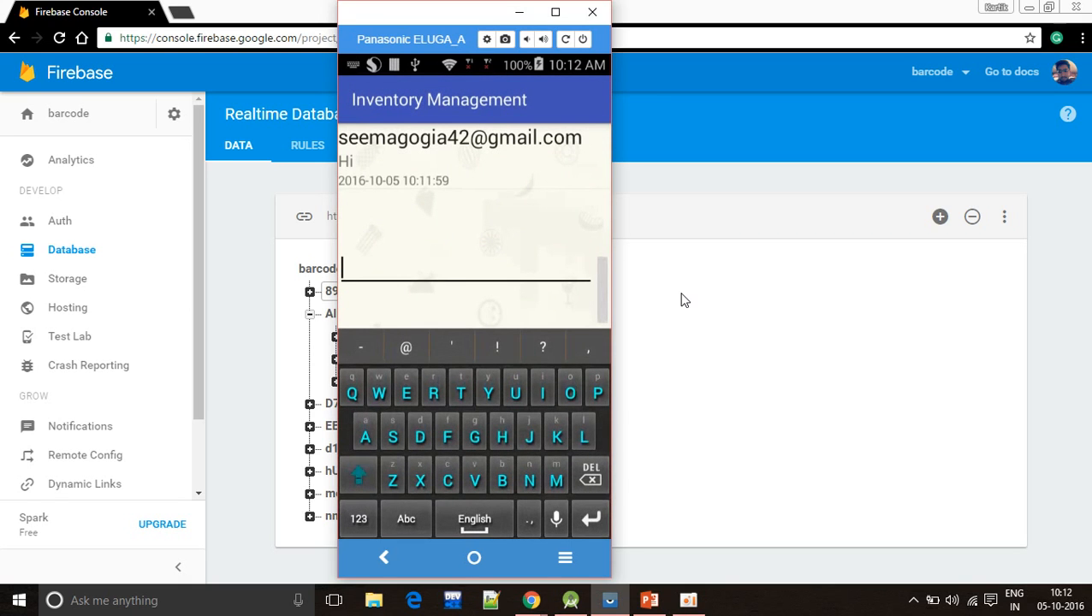
text(He)
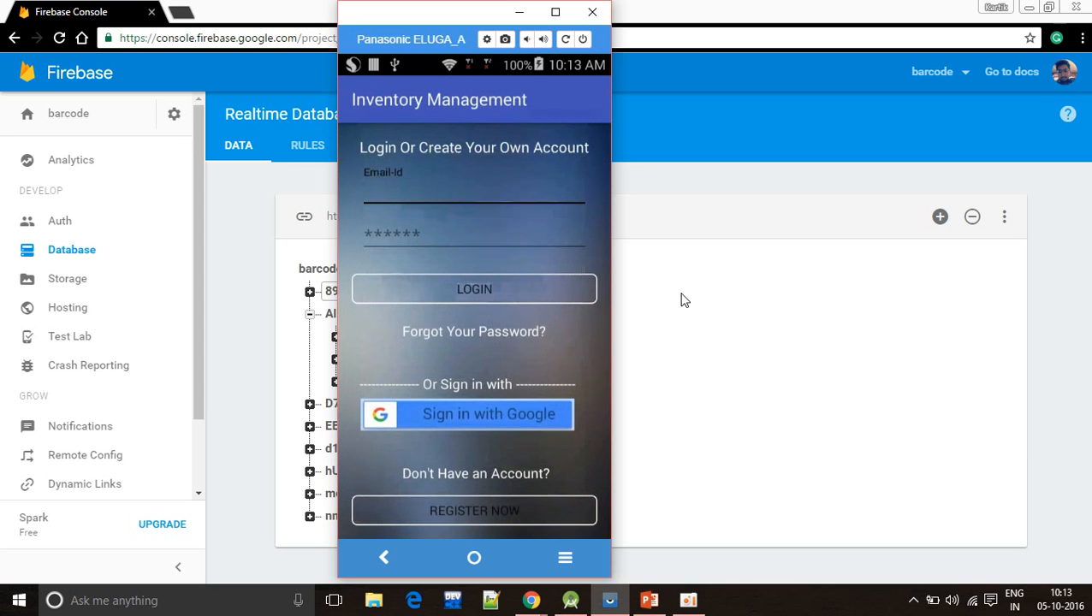
- Sign in with Google using the selected account
click(474, 193)
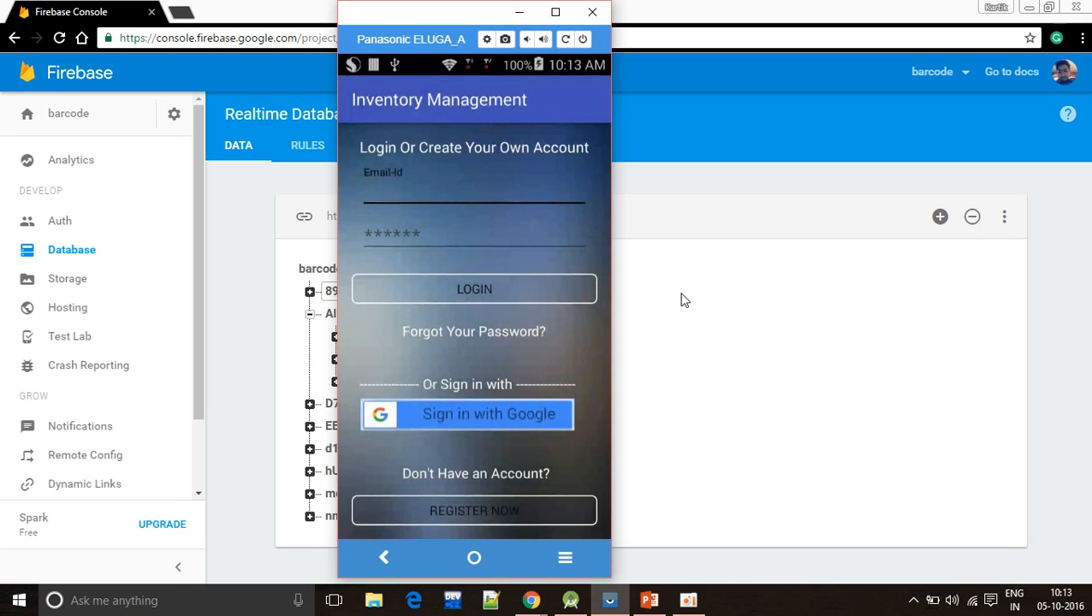
click(466, 415)
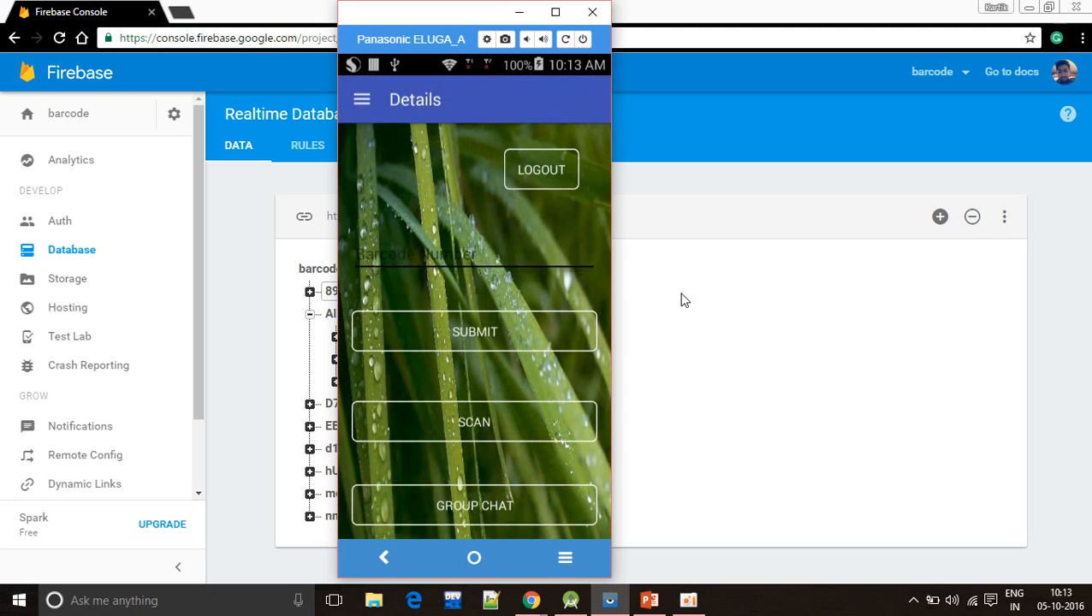
click(361, 99)
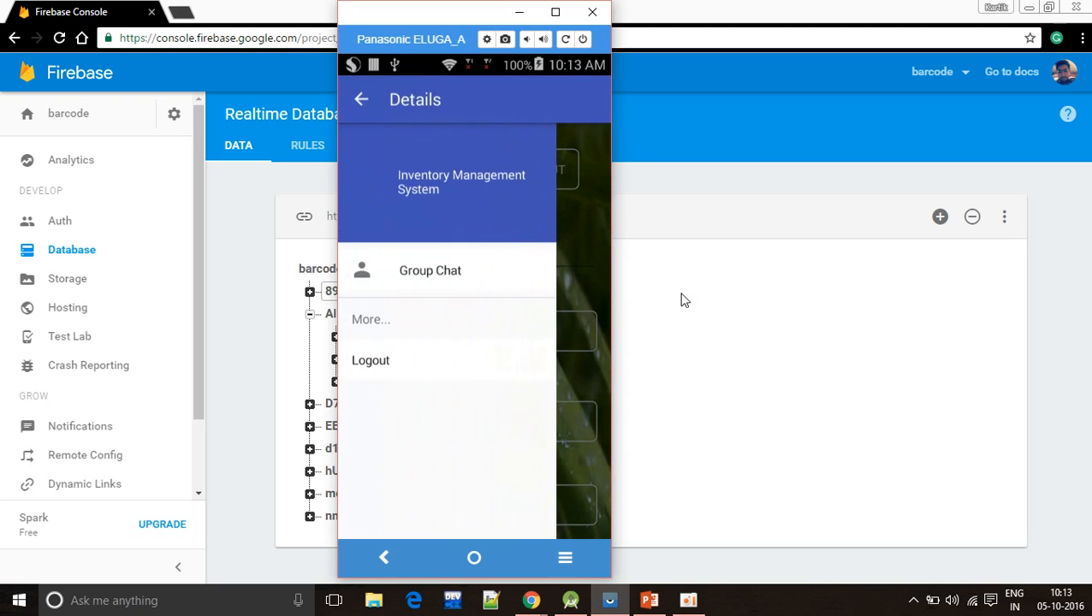
click(360, 100)
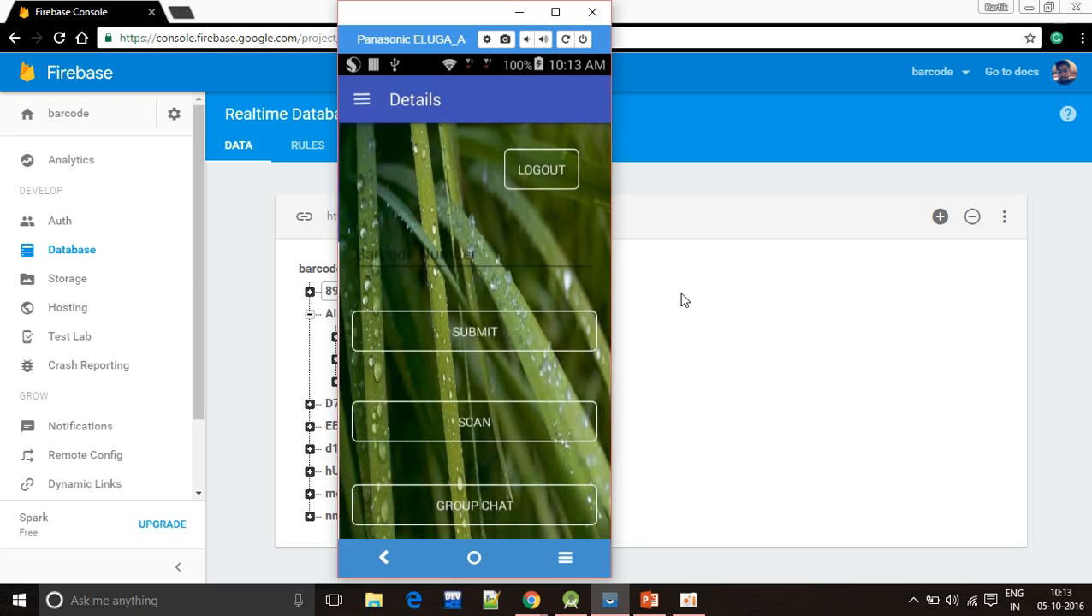
click(475, 257)
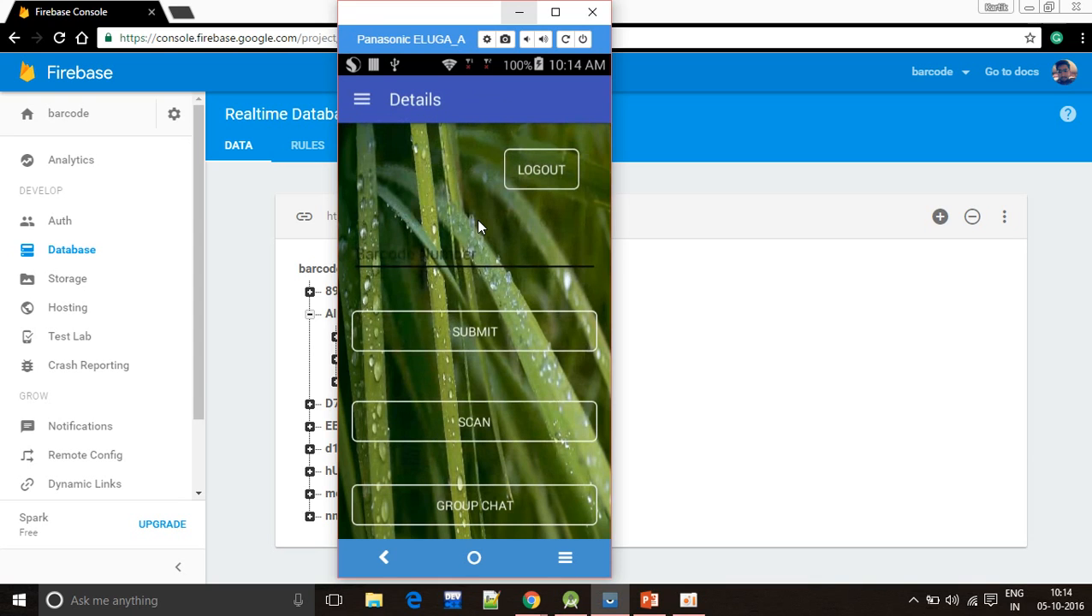
click(541, 170)
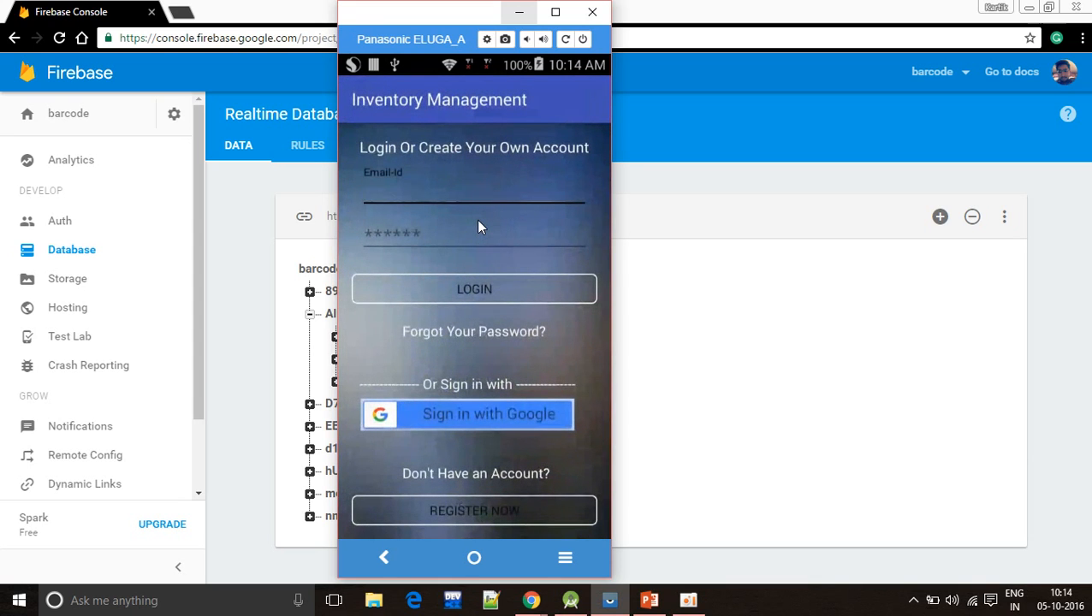
mouse_move(277, 263)
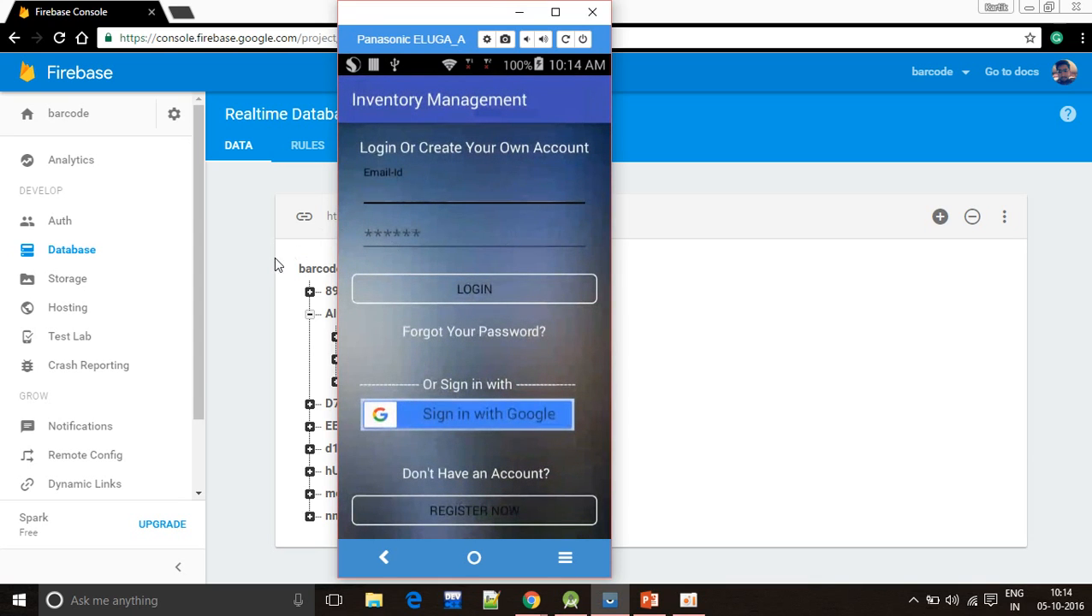
- Bring the Firebase Console window forward and open the Authentication users list
click(592, 12)
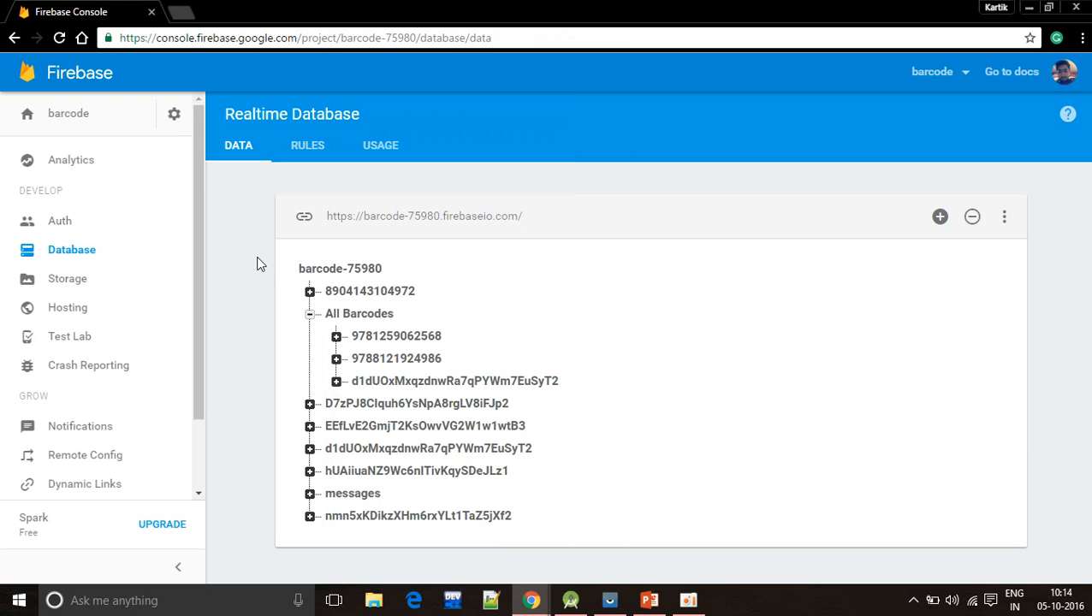
mouse_move(295, 376)
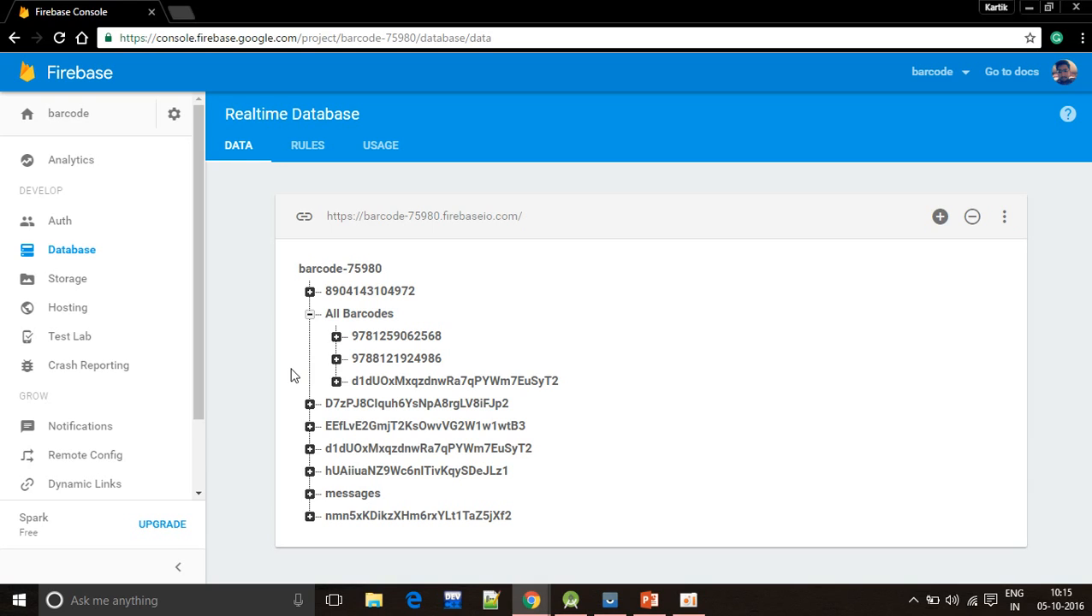
mouse_move(148, 287)
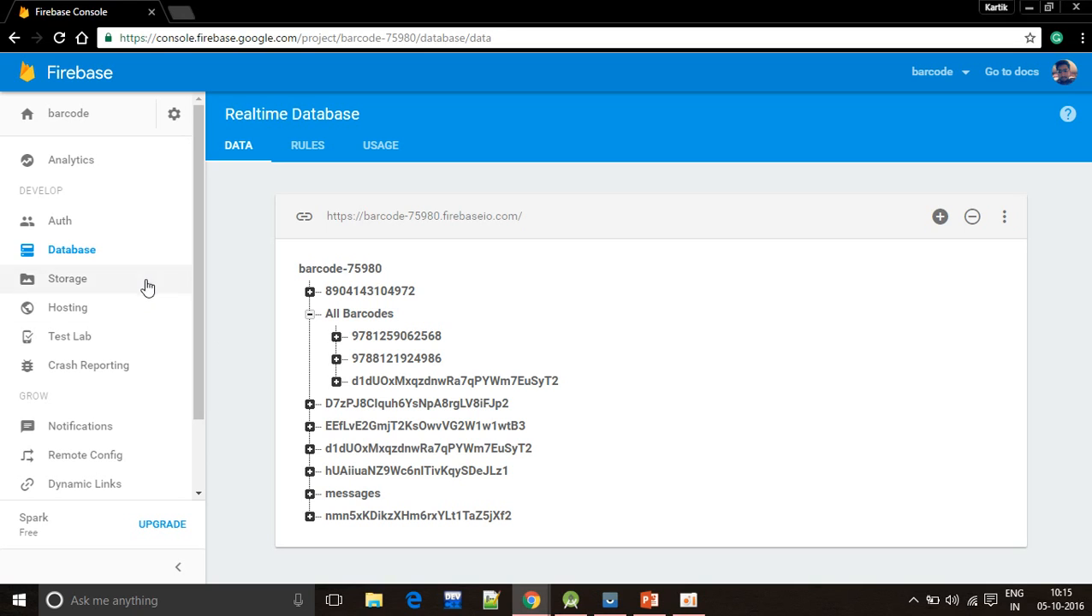
mouse_move(133, 264)
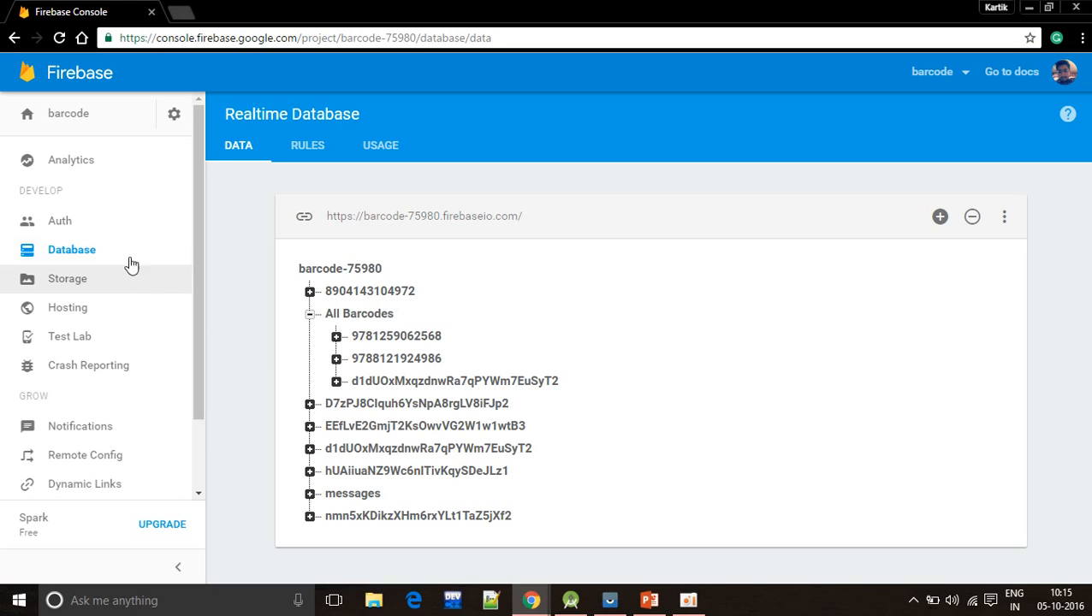
click(60, 221)
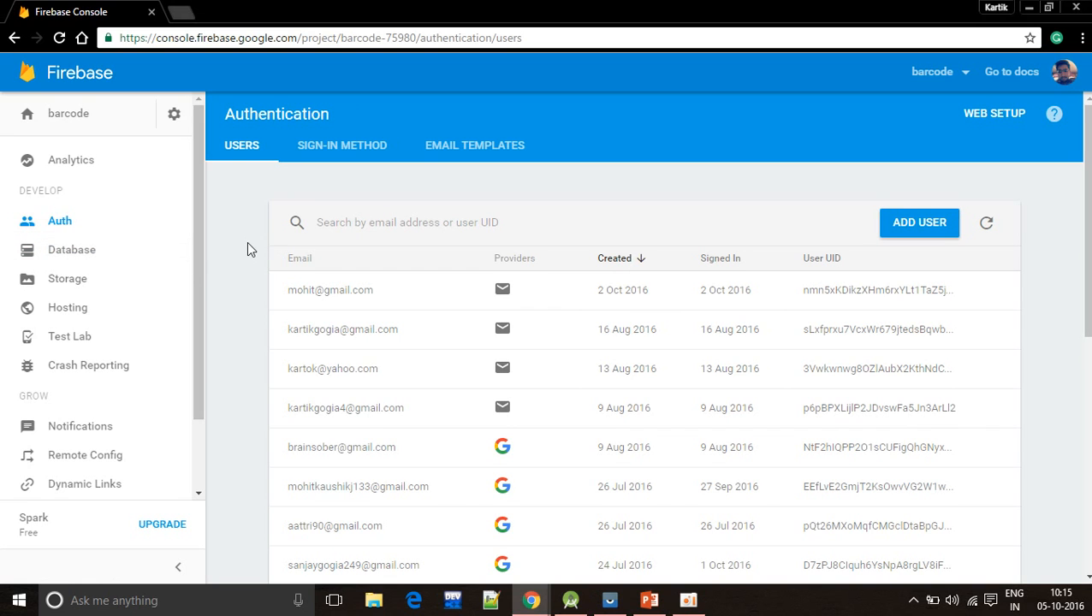
- Scroll through the registered users list, then view the project's Storage files
scroll(down, 3)
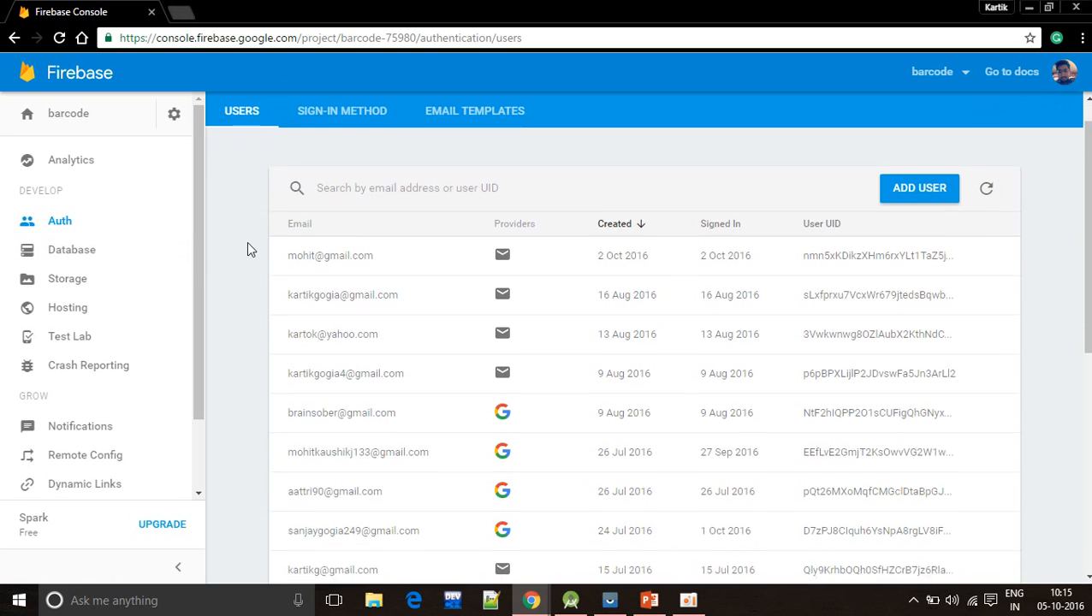
scroll(down, 3)
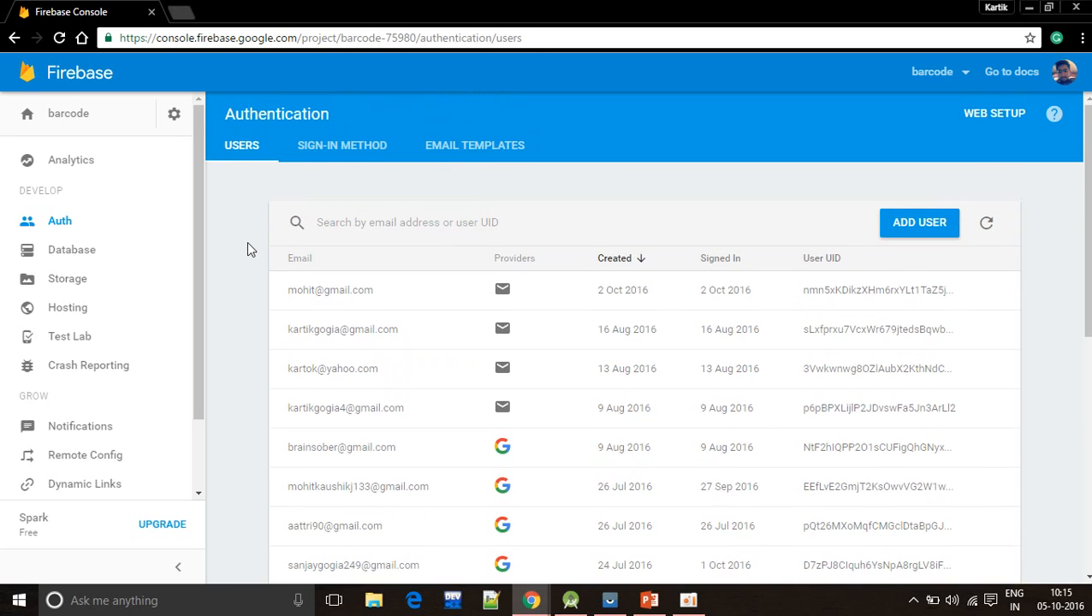
mouse_move(141, 254)
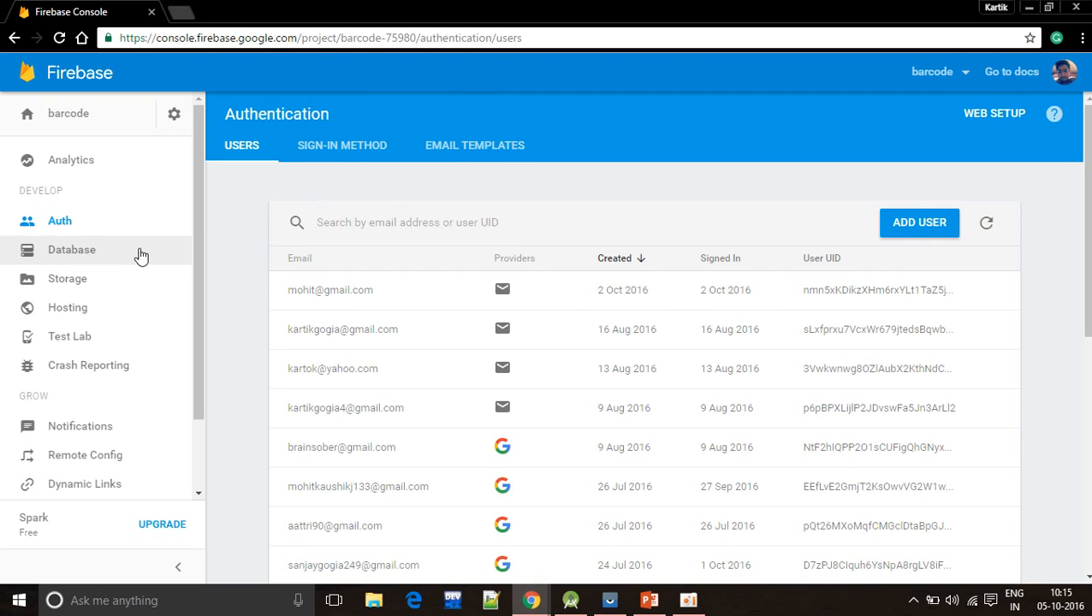
click(67, 279)
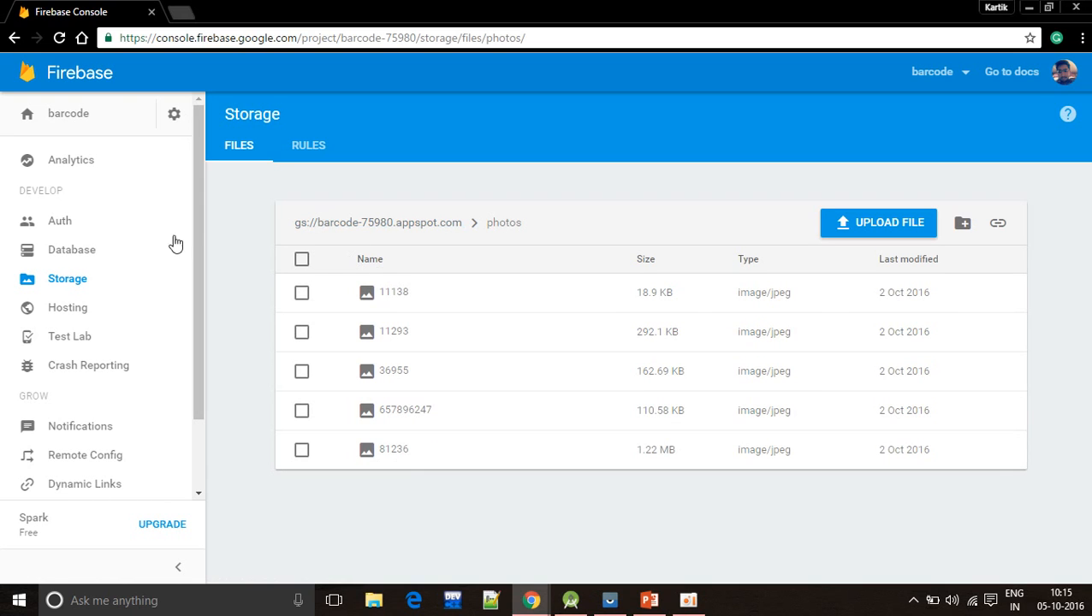
- Return to the Realtime Database tree and switch to the Android Studio project
click(72, 249)
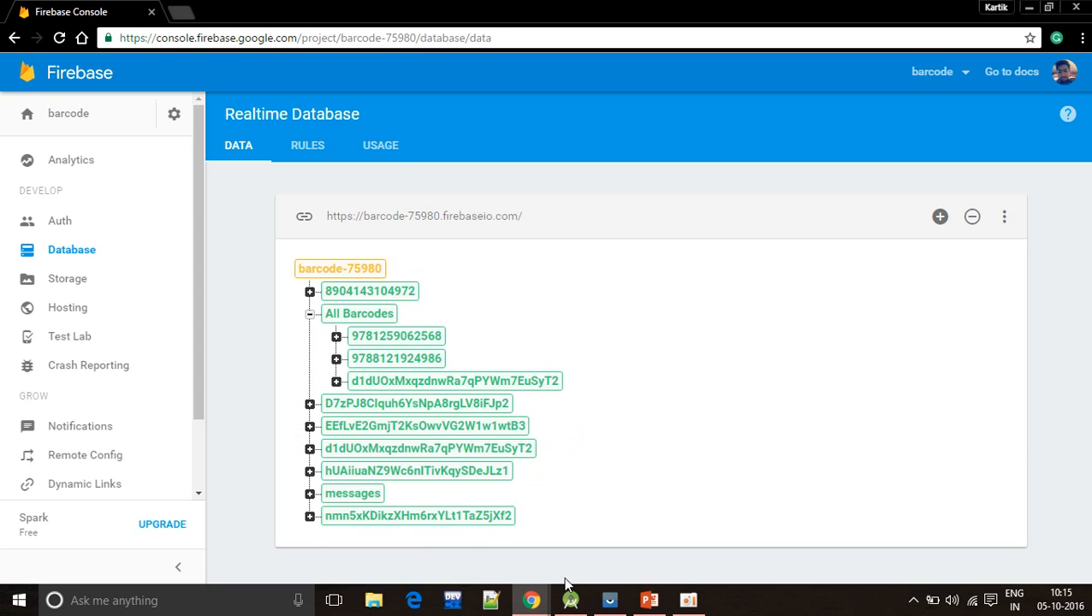
click(569, 600)
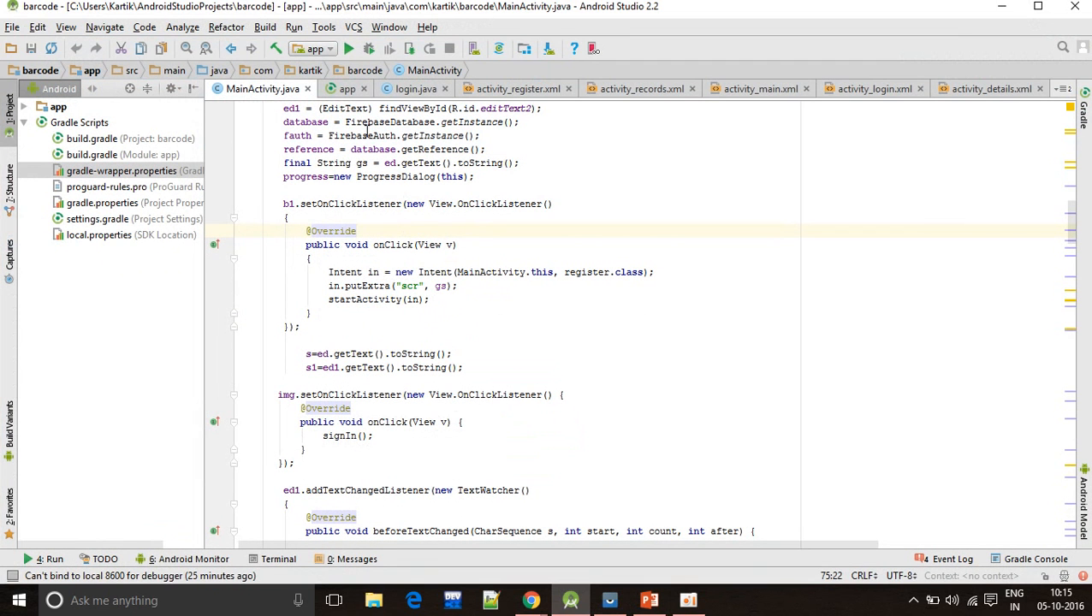
- Check build.gradle dependencies, then read MainActivity.java down to firebaseAuthWithGoogle
click(346, 88)
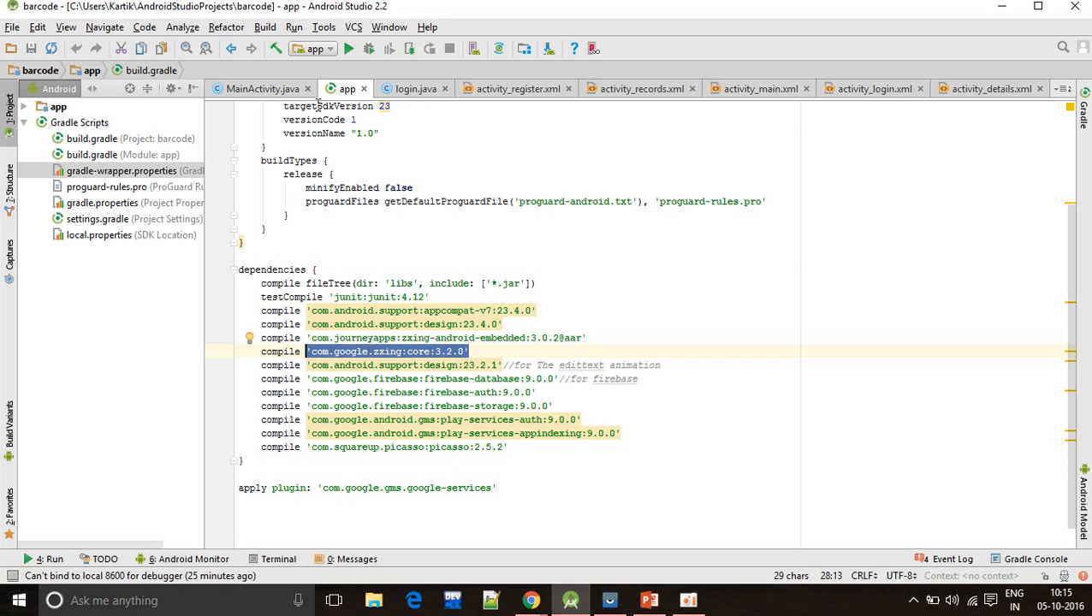
click(257, 88)
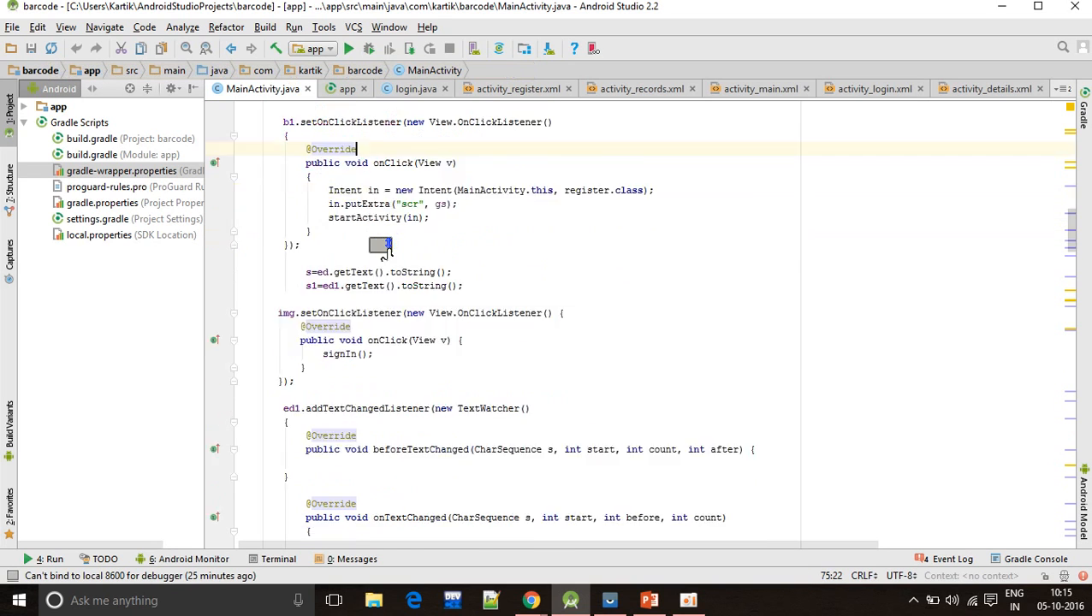
scroll(down, 3)
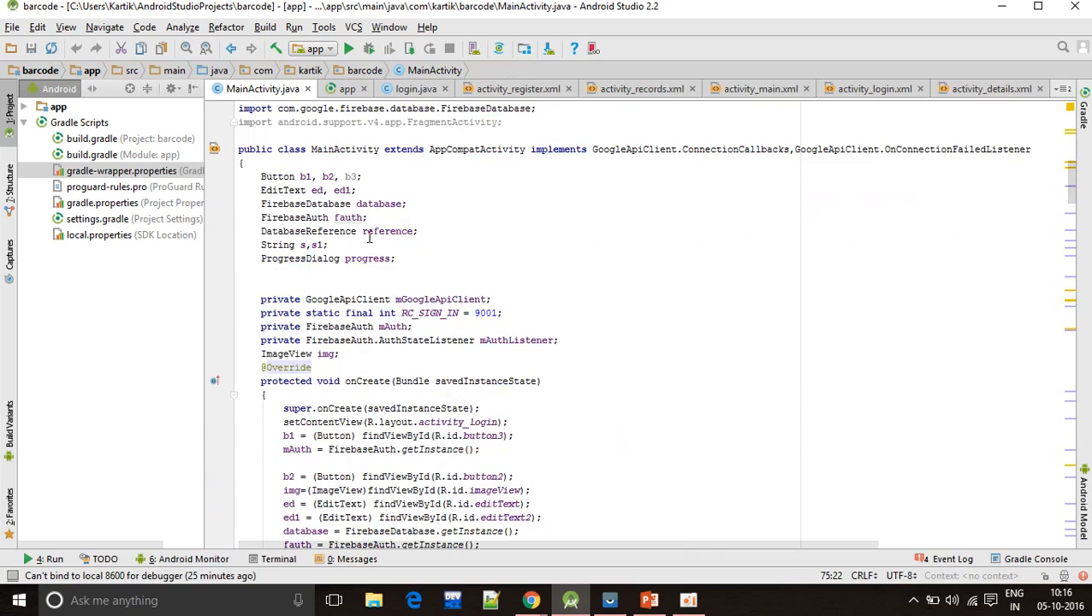
scroll(down, 3)
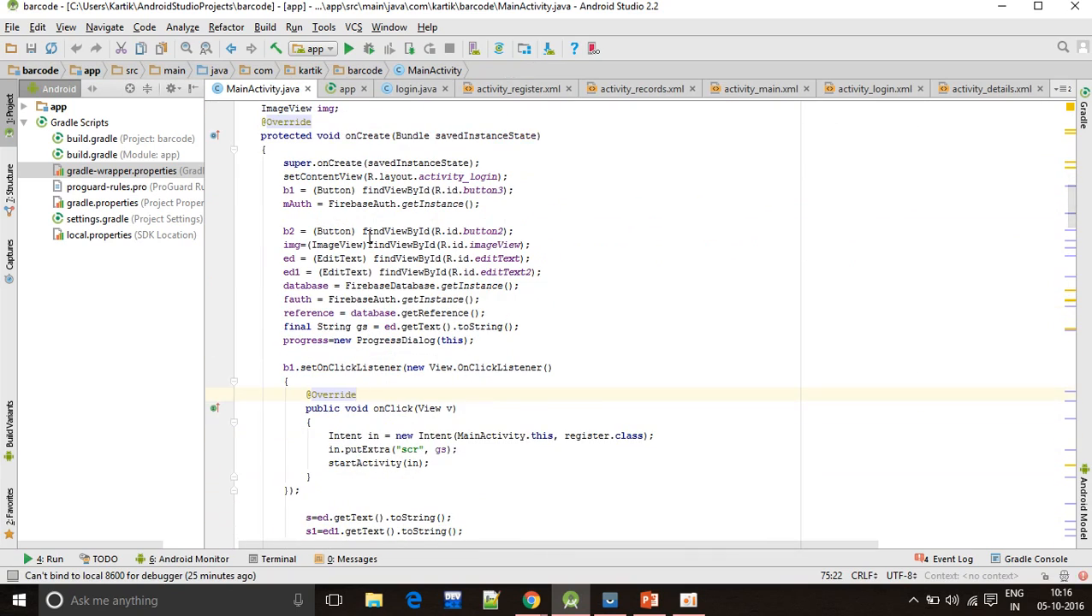
scroll(down, 3)
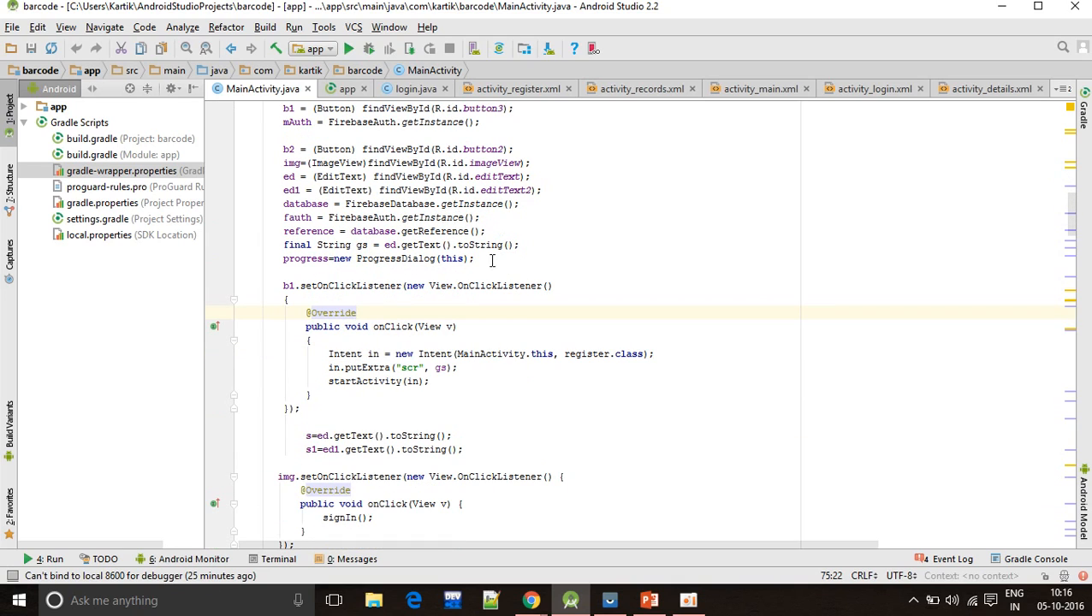
scroll(down, 3)
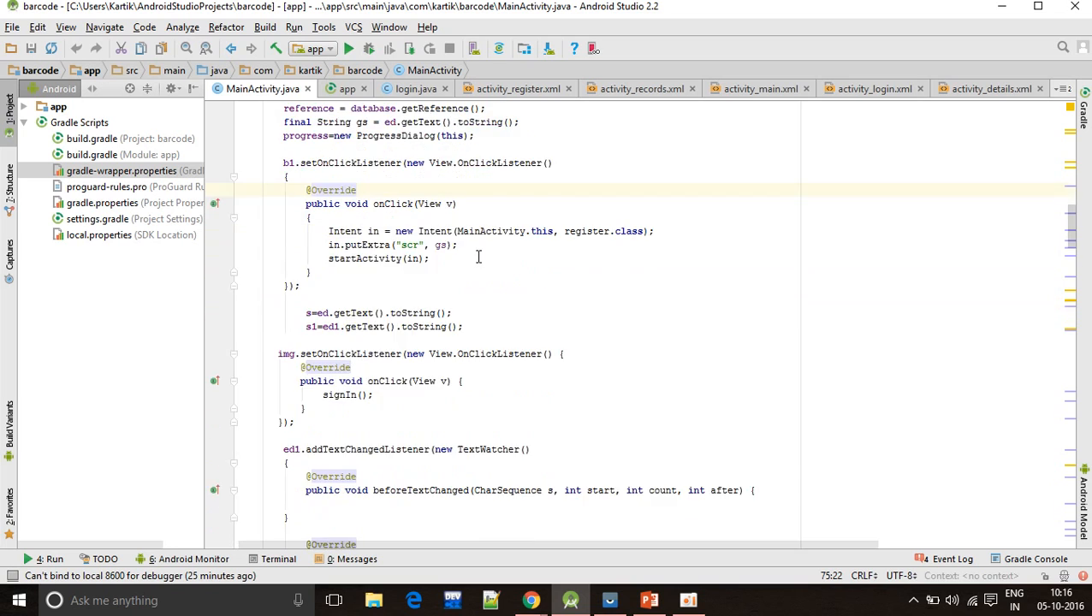
scroll(down, 3)
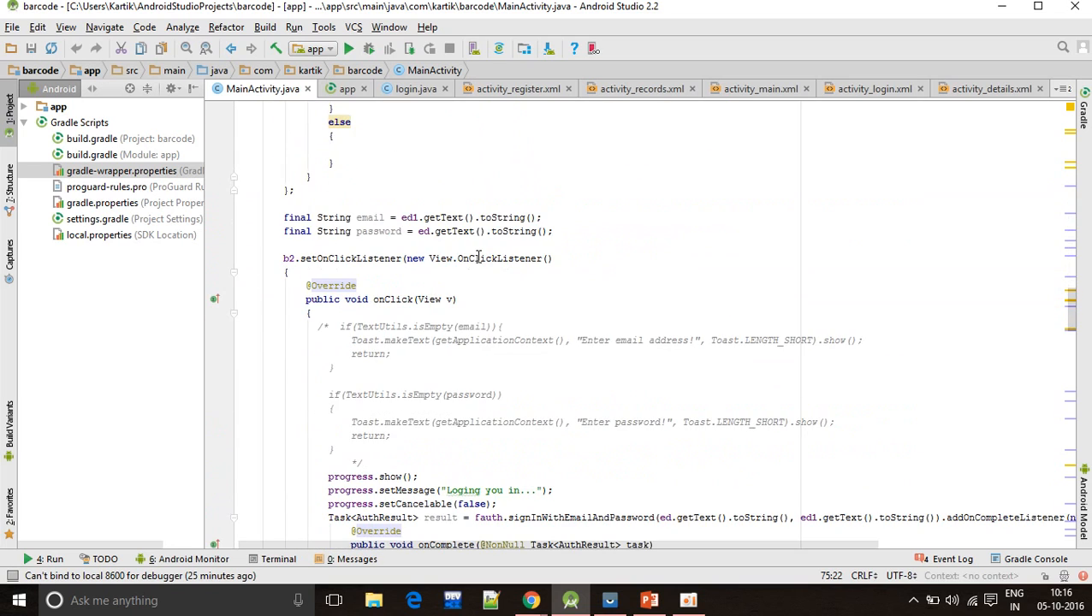
scroll(down, 3)
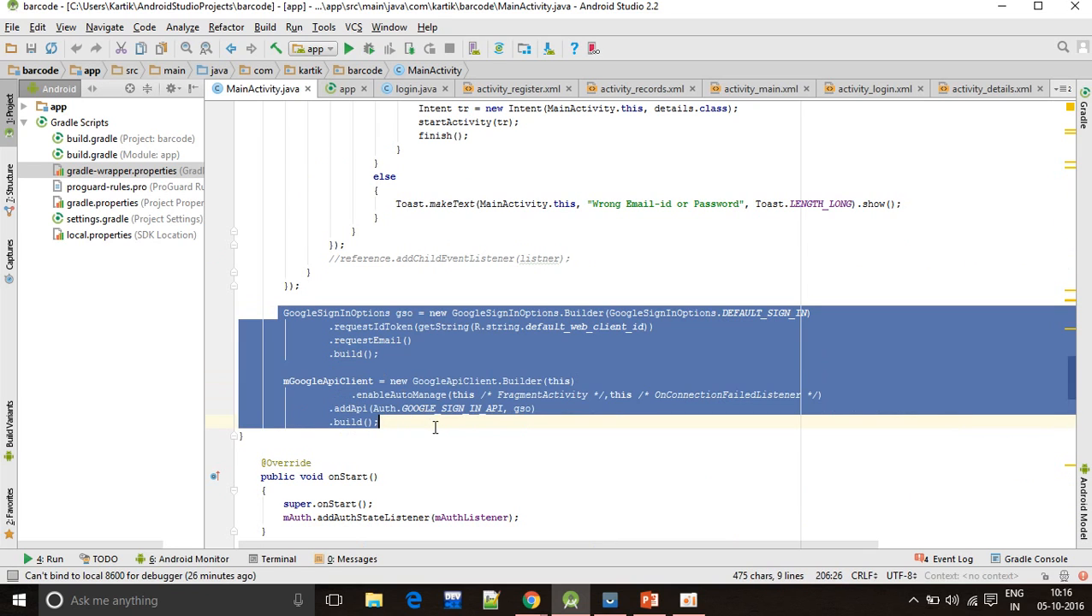
scroll(down, 3)
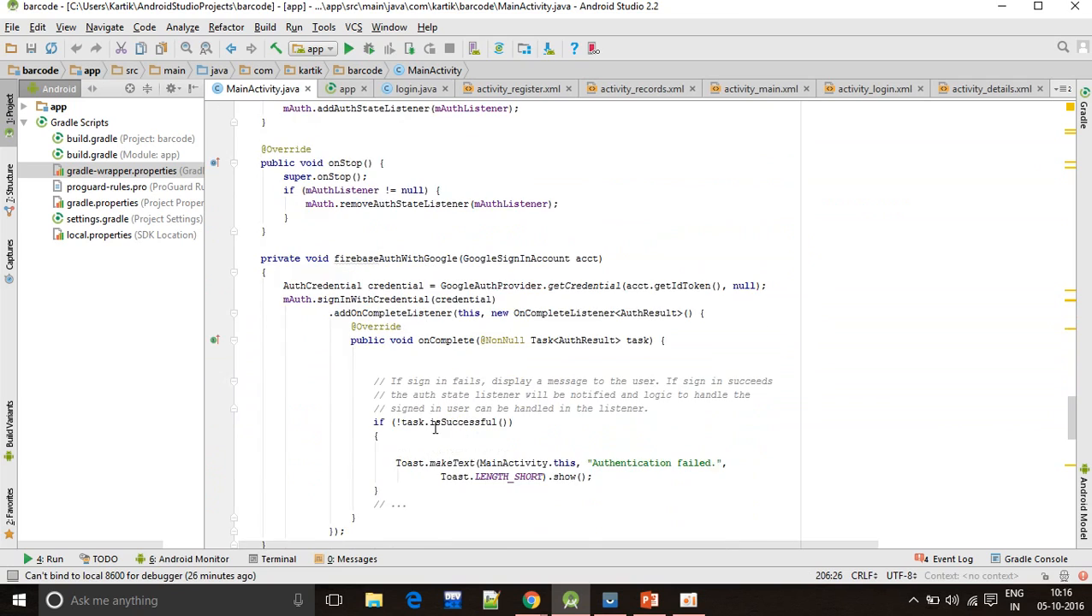
- Open the presentation, view the architecture activity diagram, then the Netmax Technologies profile slide
click(649, 600)
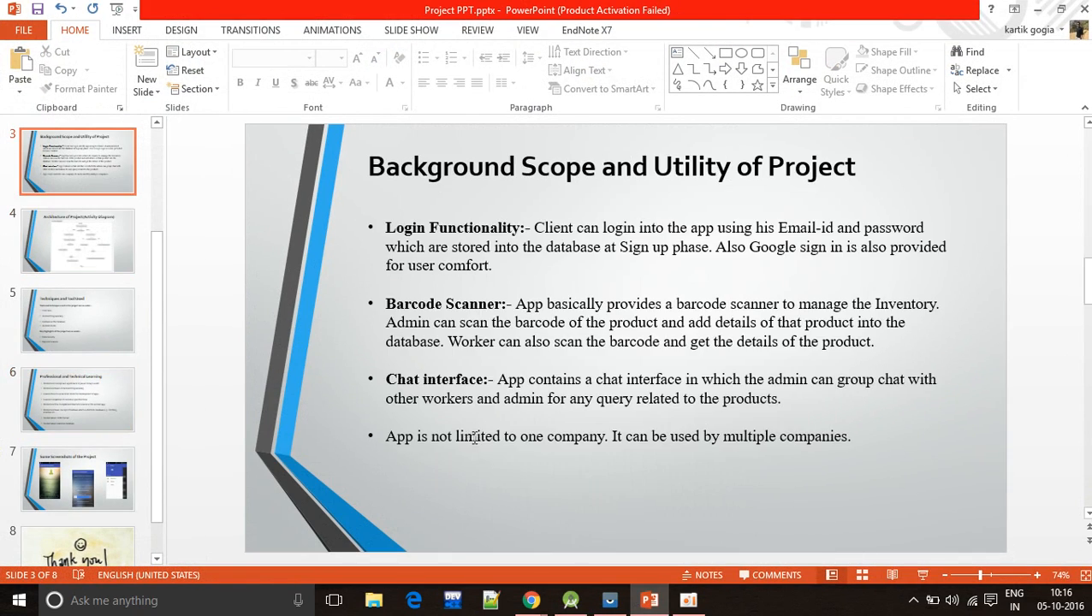
click(77, 240)
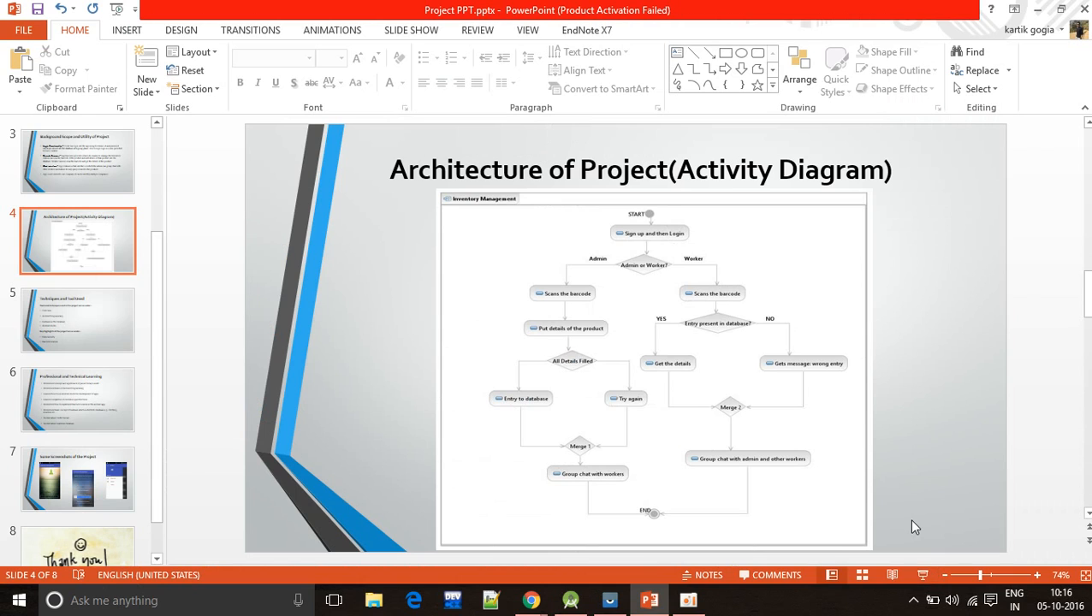
click(77, 161)
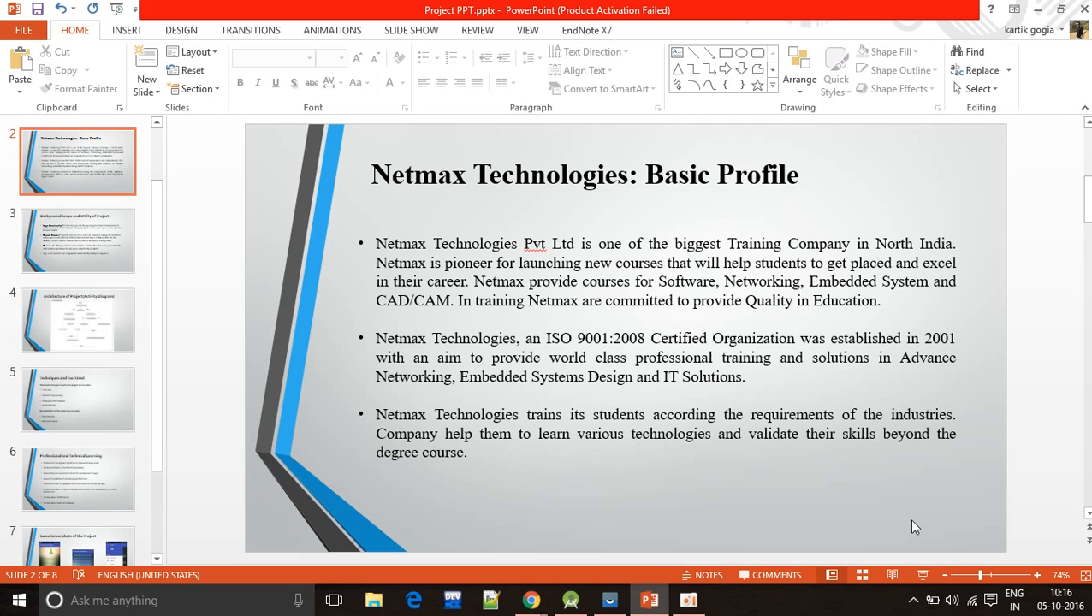
- Browse slides 6 and 7, return to slide 6, then surface the Inventory Management login
click(77, 400)
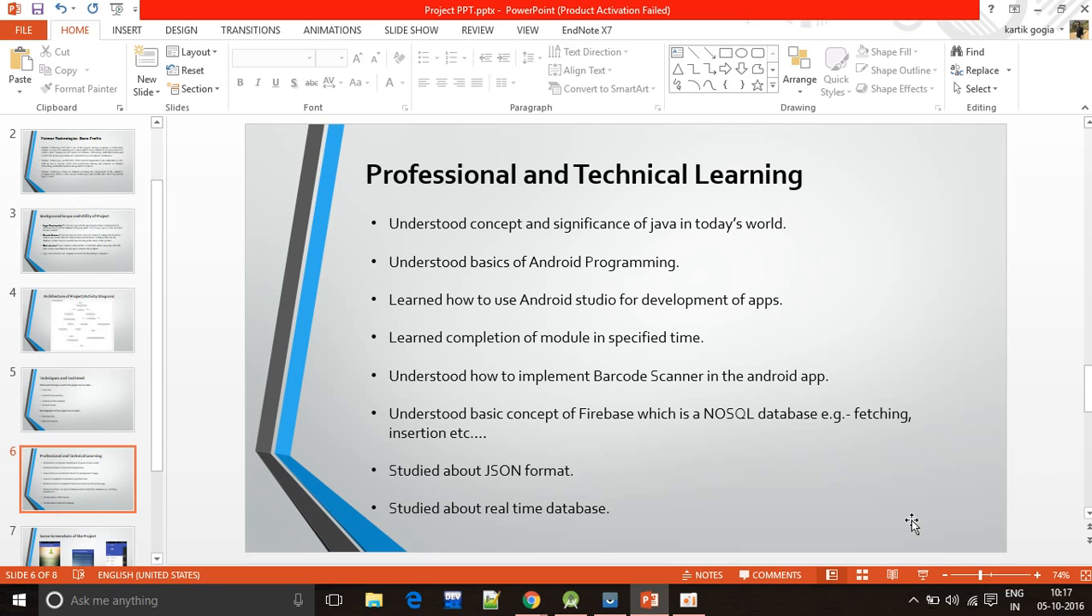
click(77, 434)
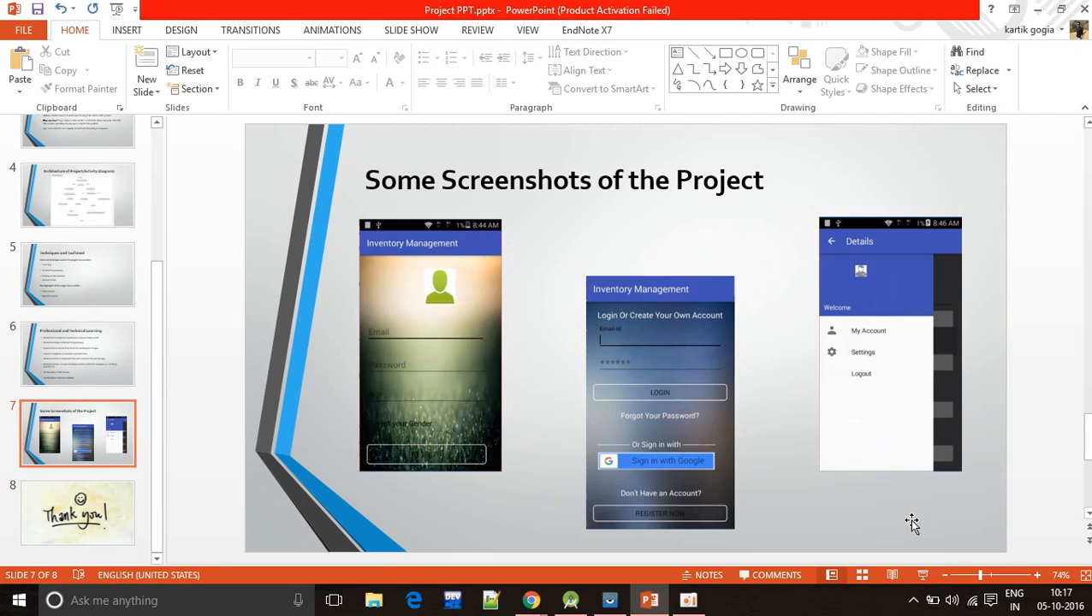
click(77, 354)
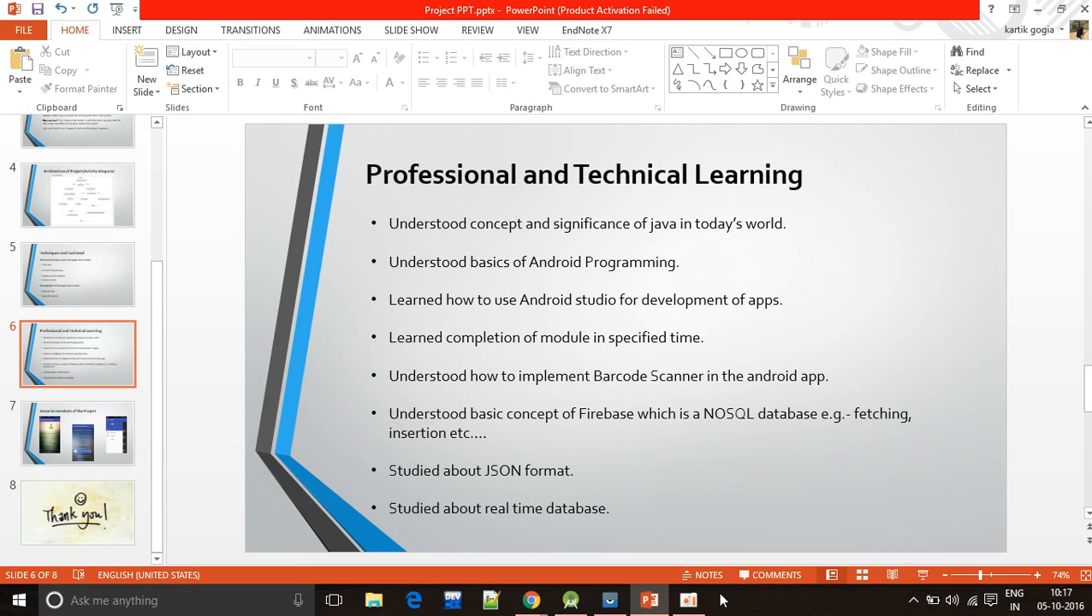
click(571, 600)
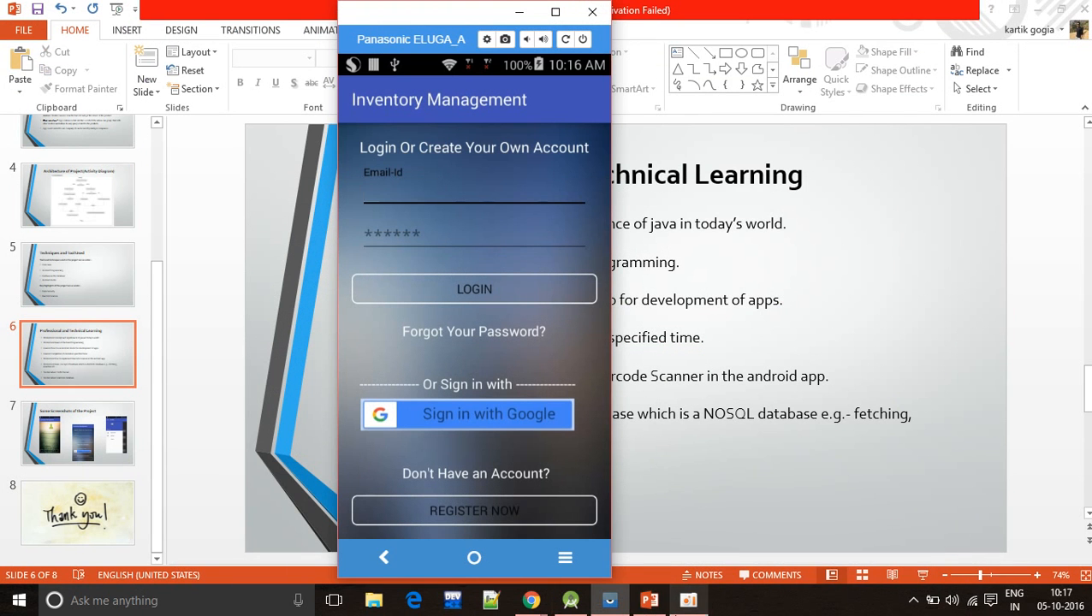
click(1077, 199)
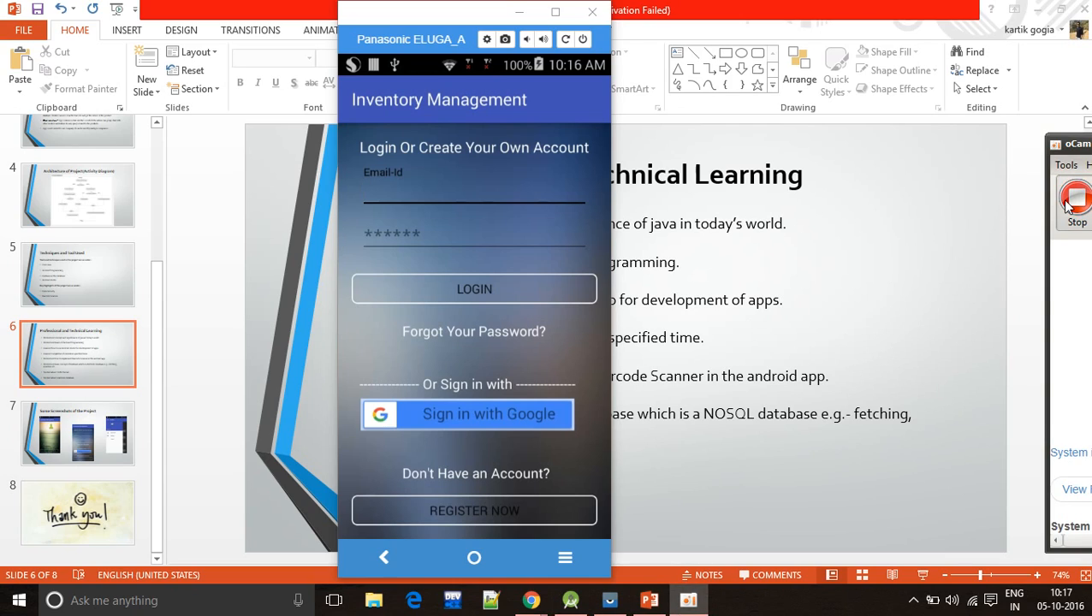